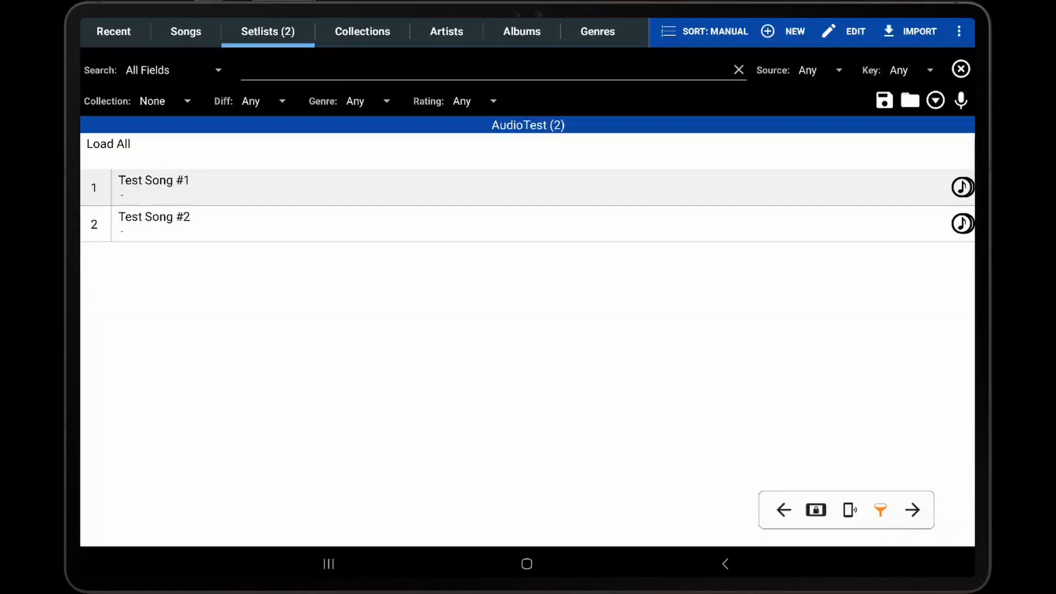
Load Test Song #1 from the AudioTest setlist with its audio player overlay.
left_click(154, 187)
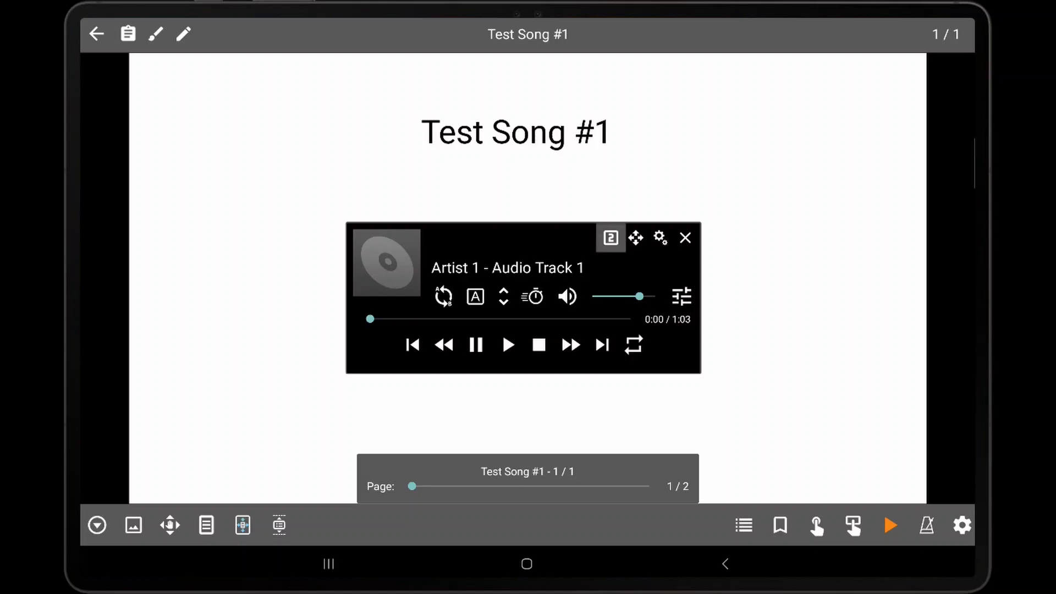
Show the two-track list, load Artist 2 - Audio Track 2, then return to Artist 1 - Audio Track 1.
left_click(609, 238)
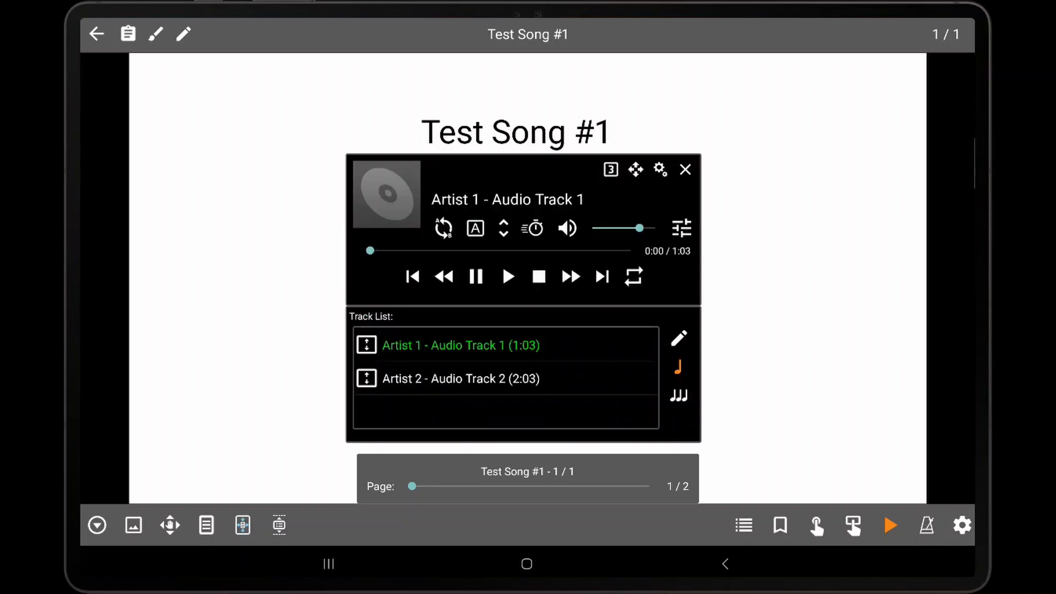
left_click(608, 169)
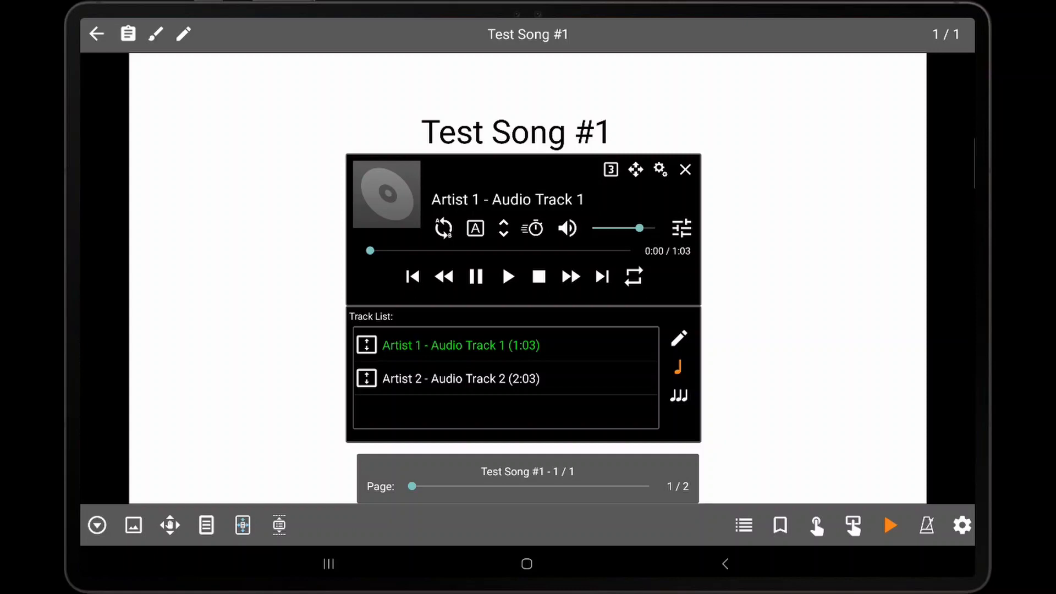
left_click(461, 361)
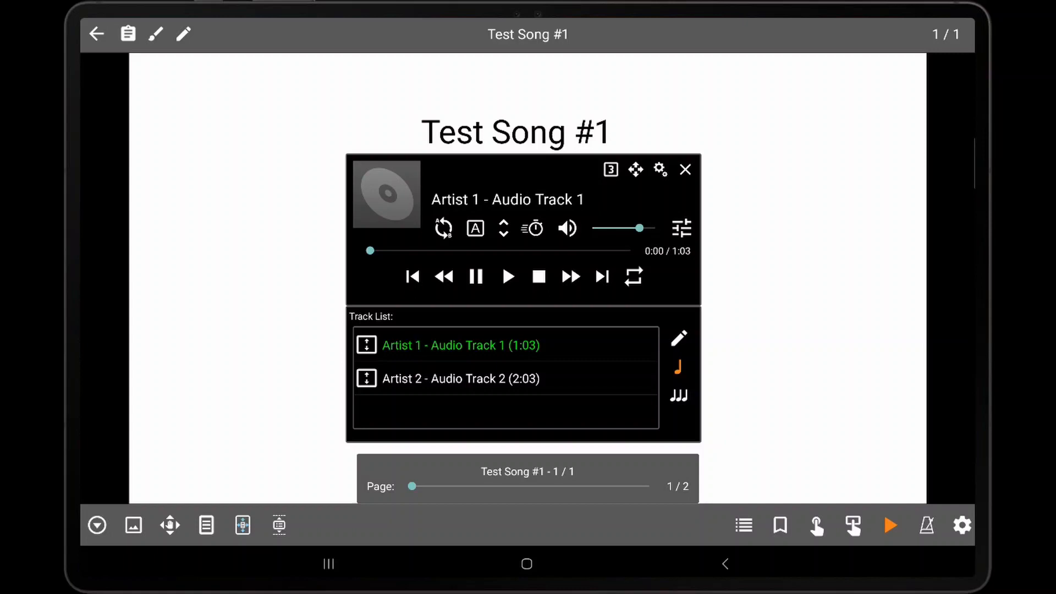
left_click(461, 378)
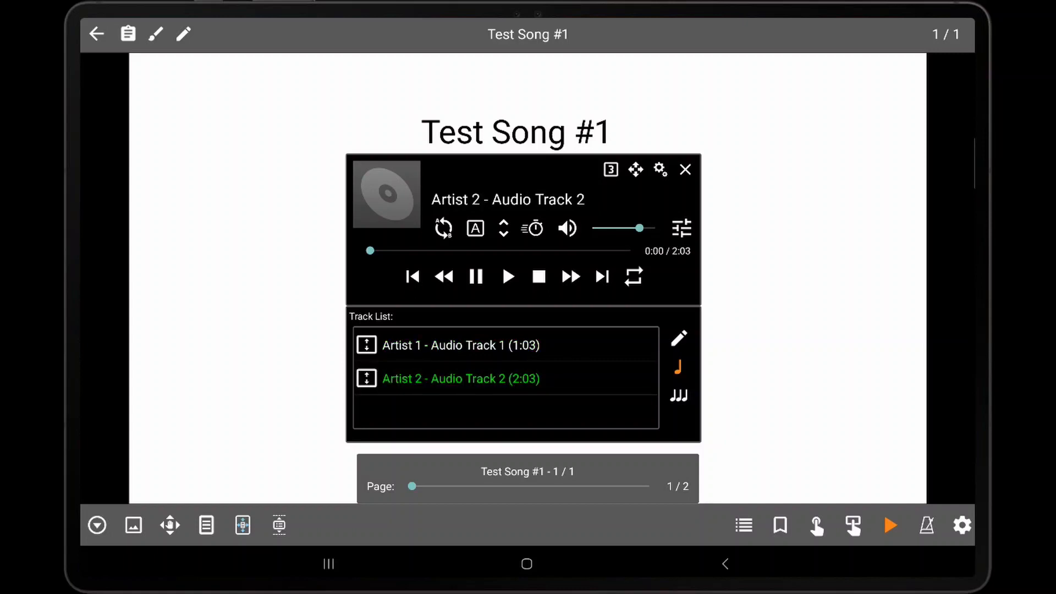
left_click(461, 344)
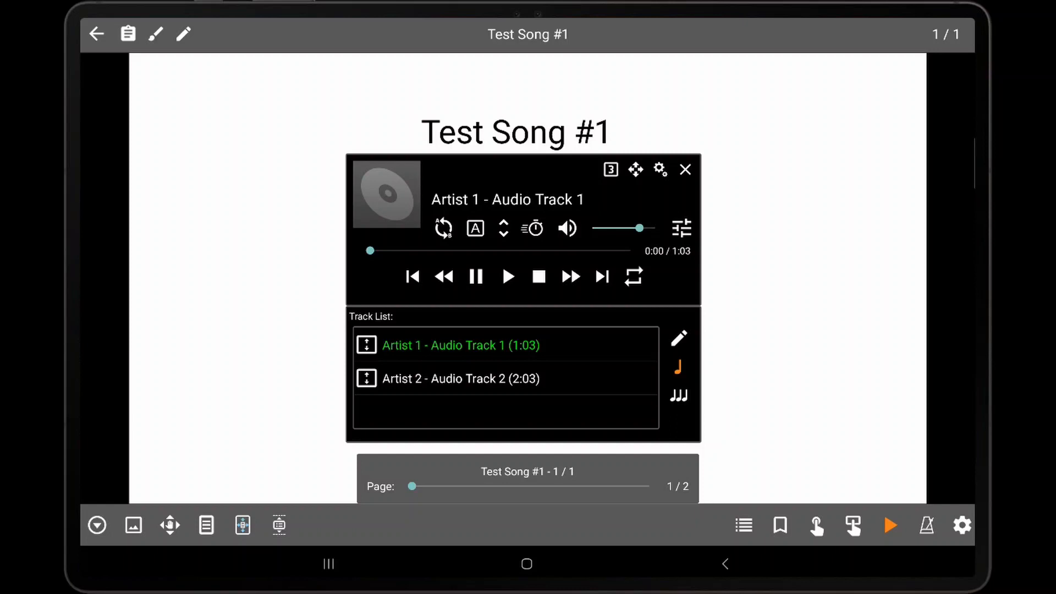
left_click(678, 396)
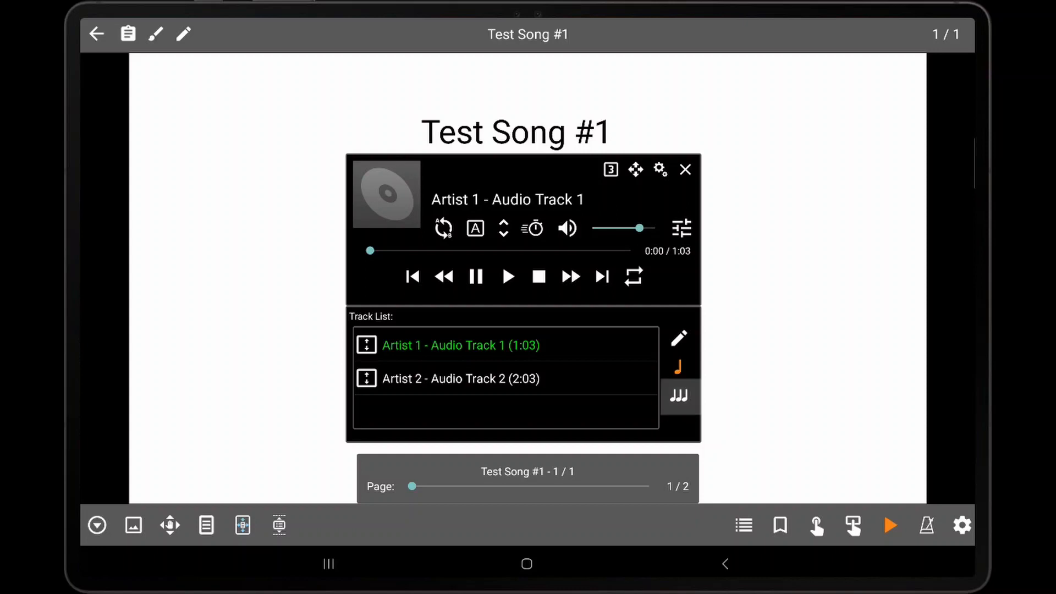
left_click(678, 396)
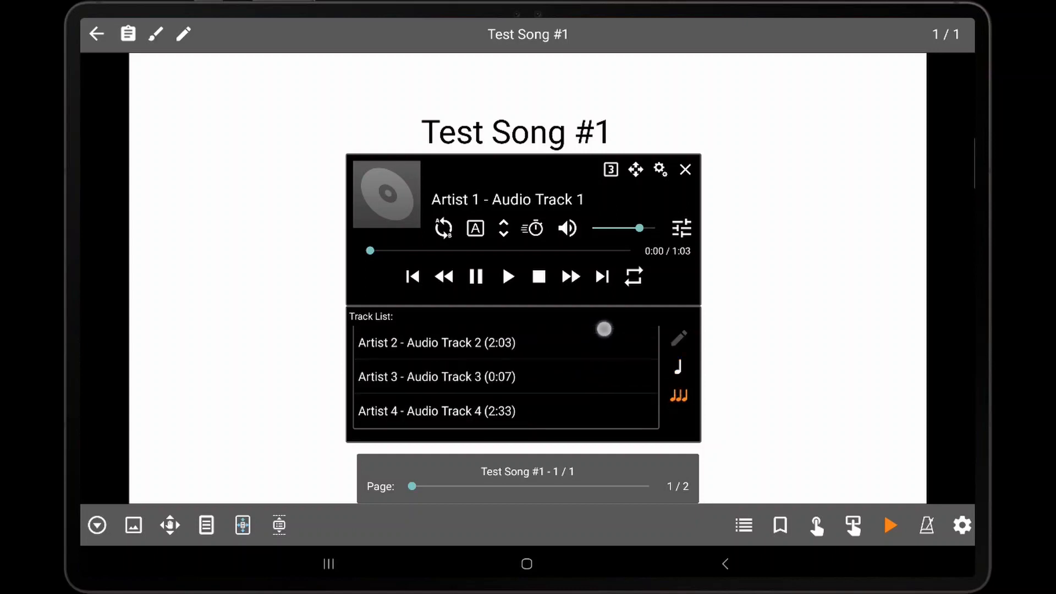
scroll("up", 3)
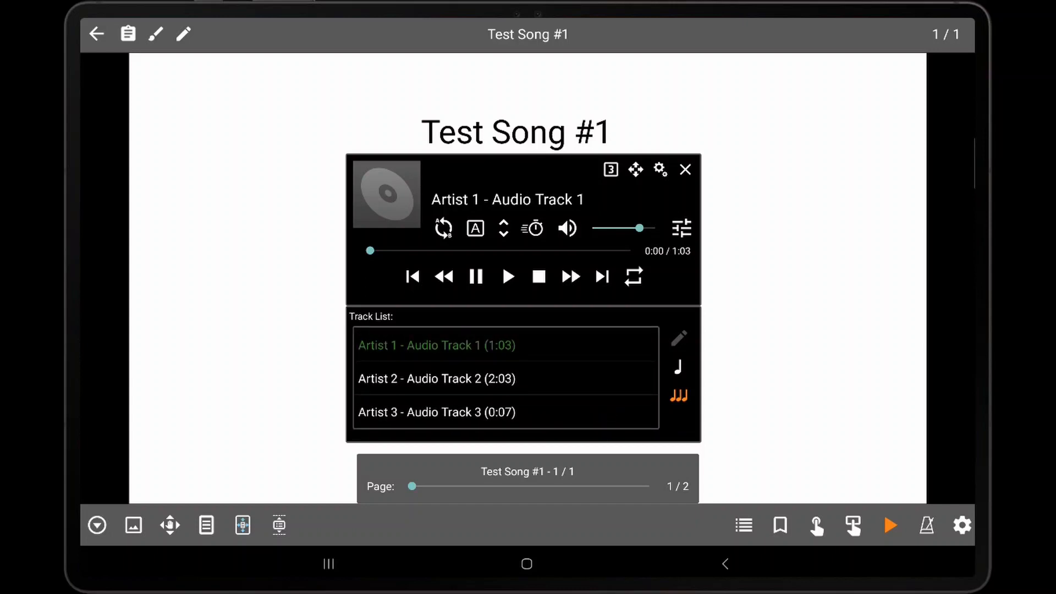
left_click(679, 367)
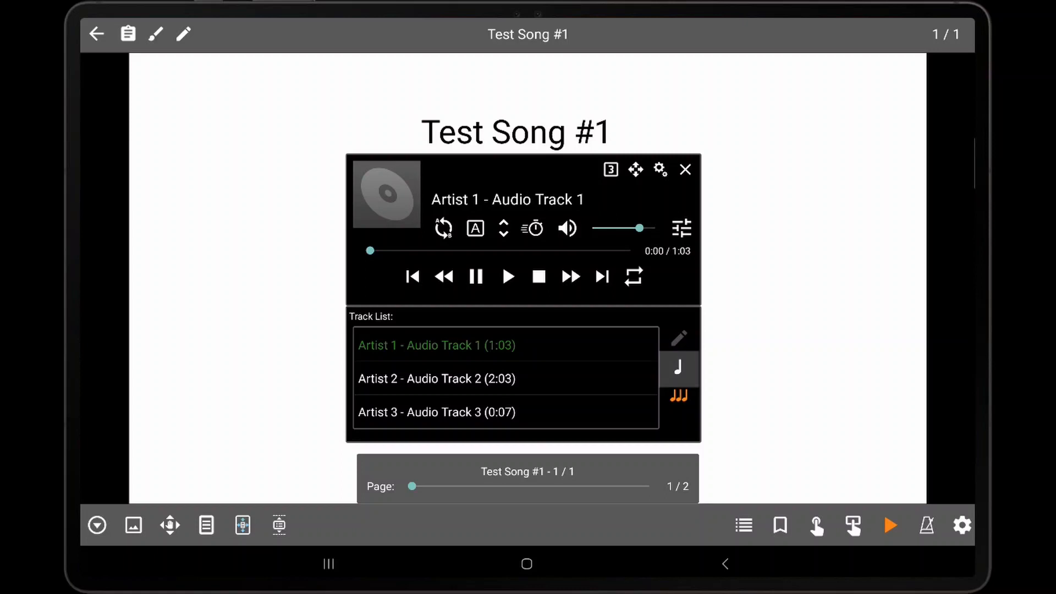
left_click(679, 367)
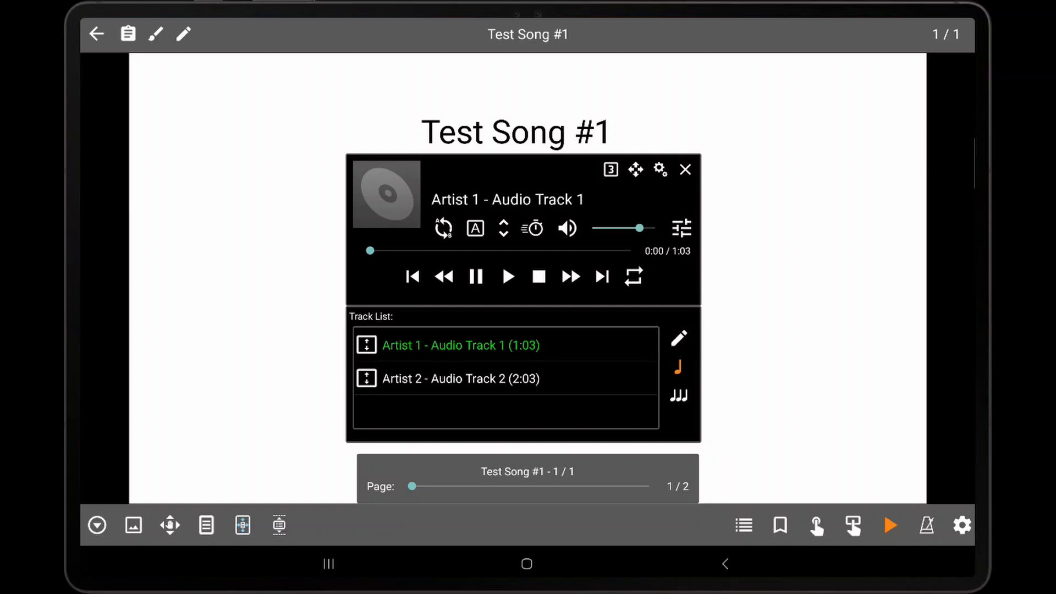
left_click(678, 338)
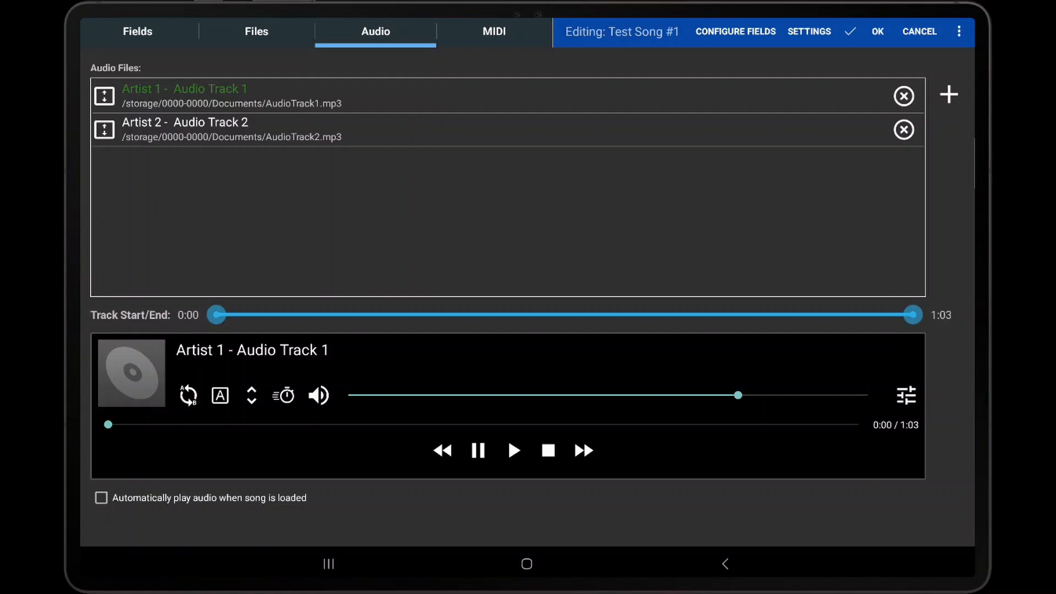
left_click(876, 31)
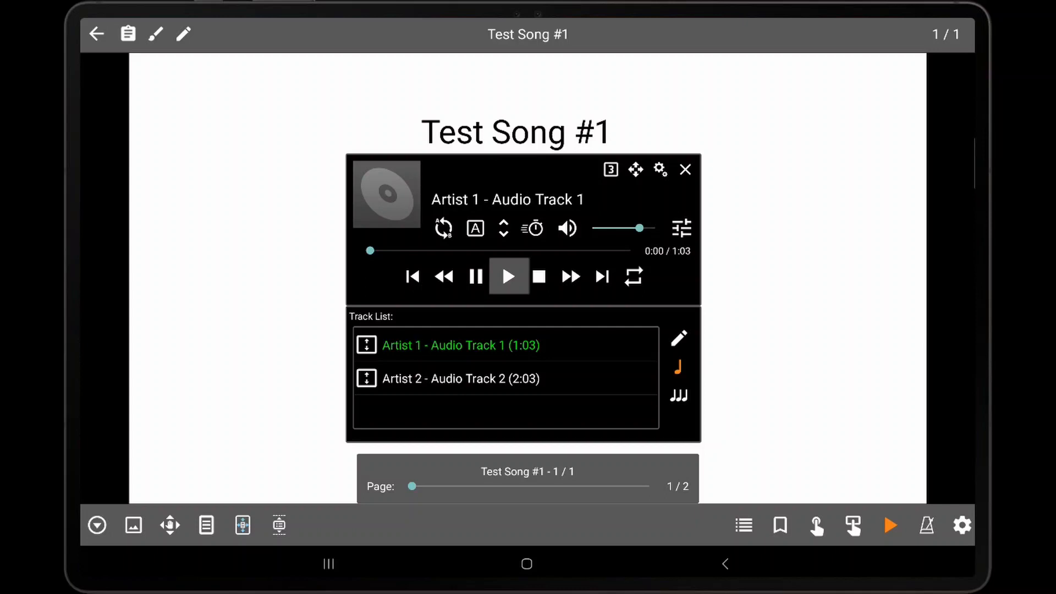
left_click(508, 276)
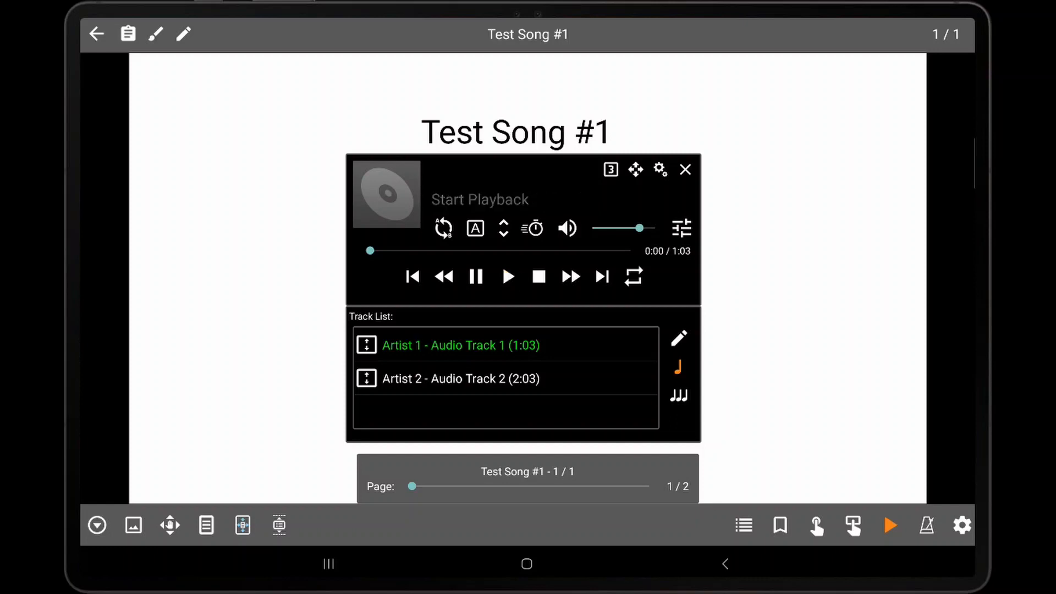
left_click(508, 276)
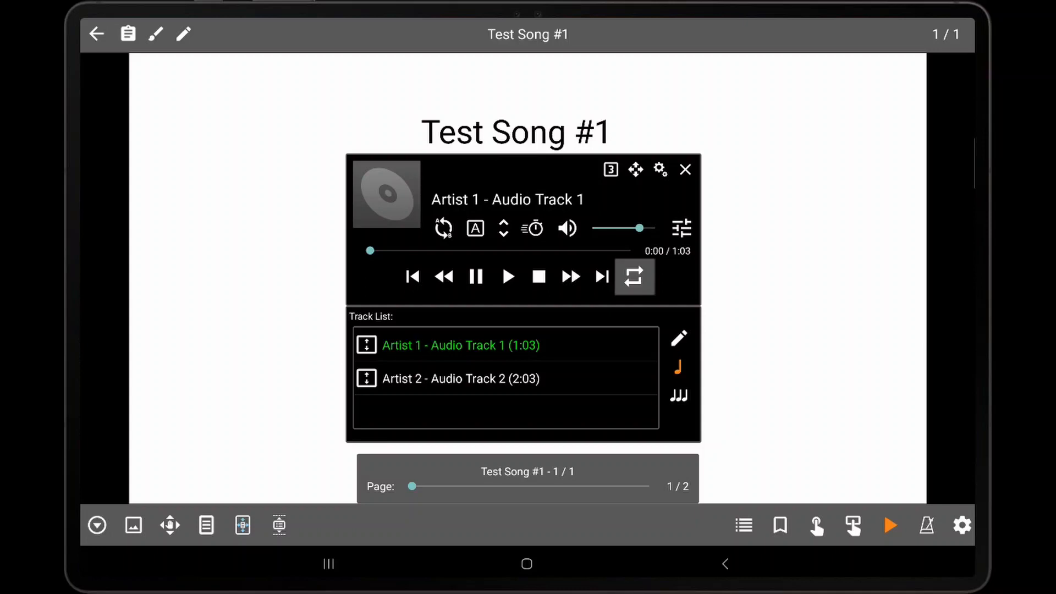
left_click(633, 276)
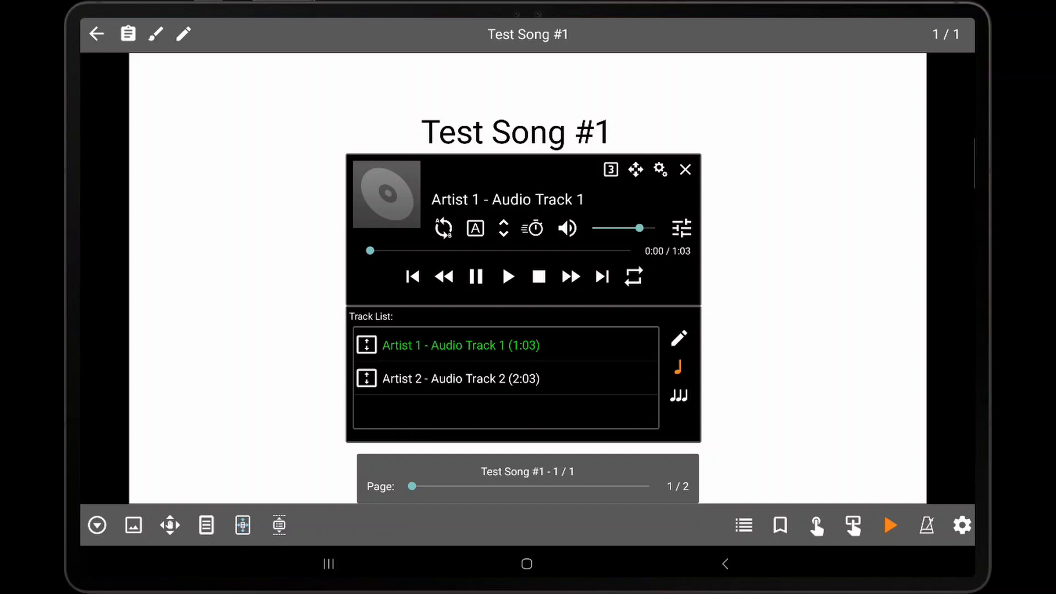
left_click(632, 276)
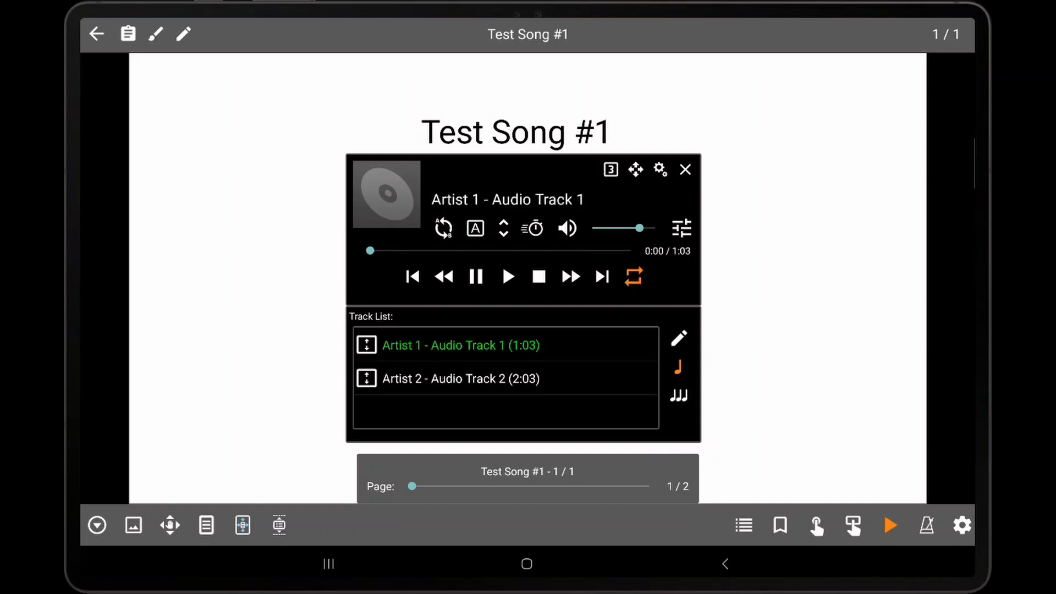
left_click(632, 276)
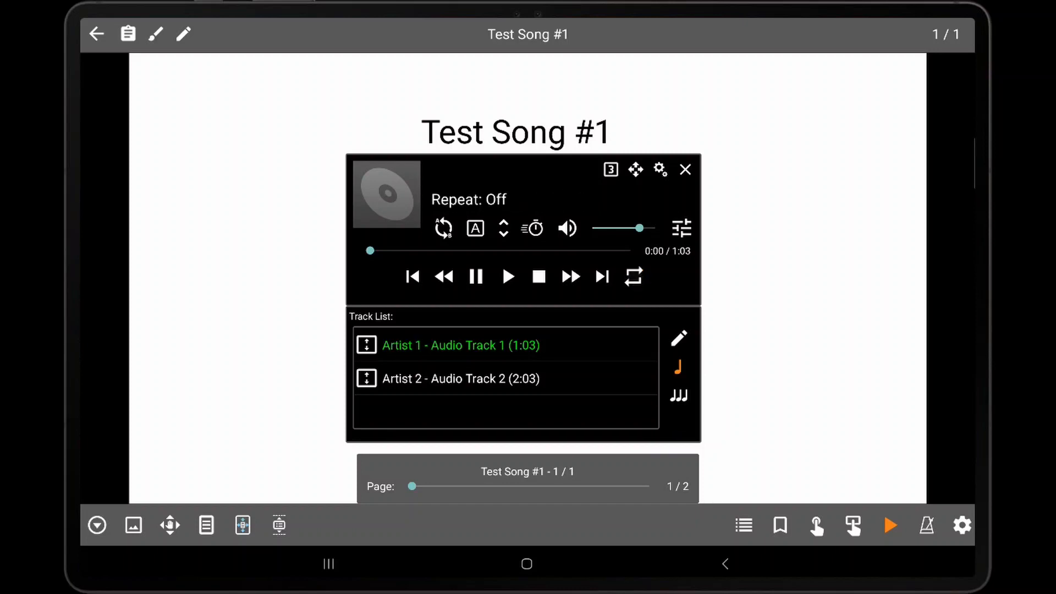
left_click(442, 227)
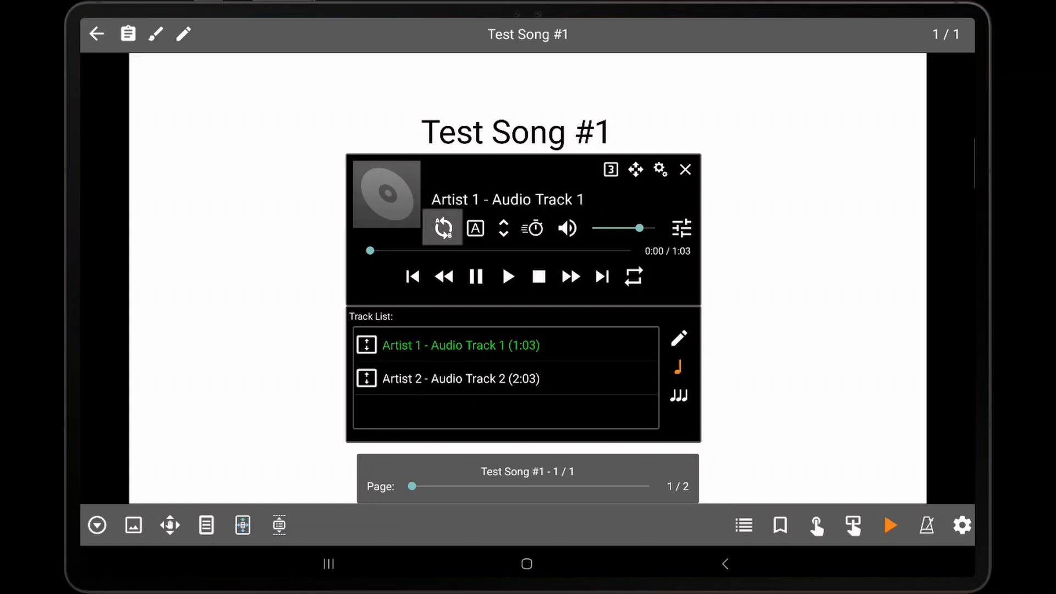
left_click(442, 227)
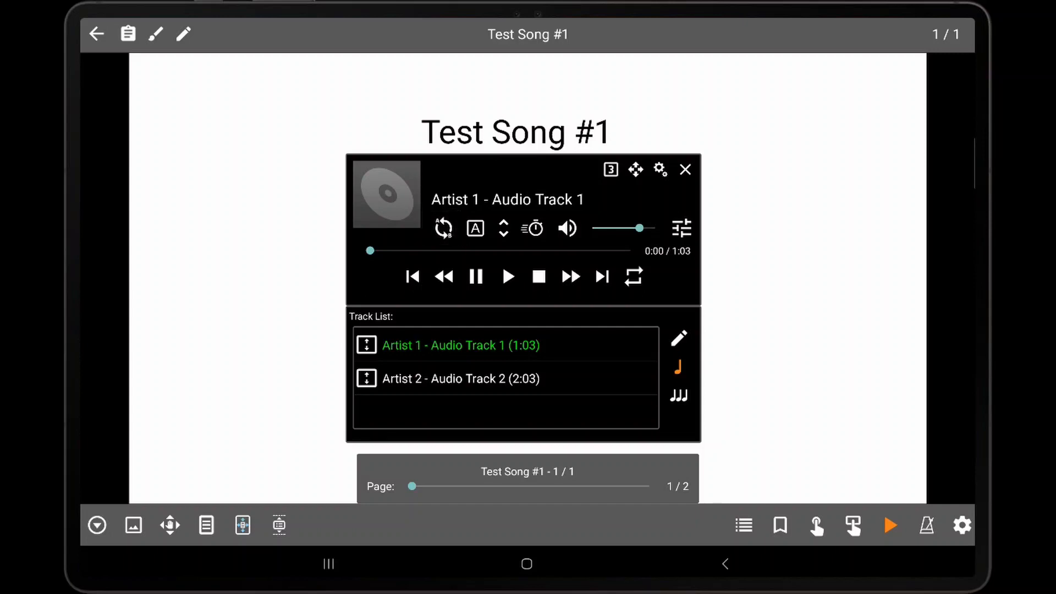
Try the A/B loop markers on Audio Track 1, then reset the loop points.
left_click(475, 227)
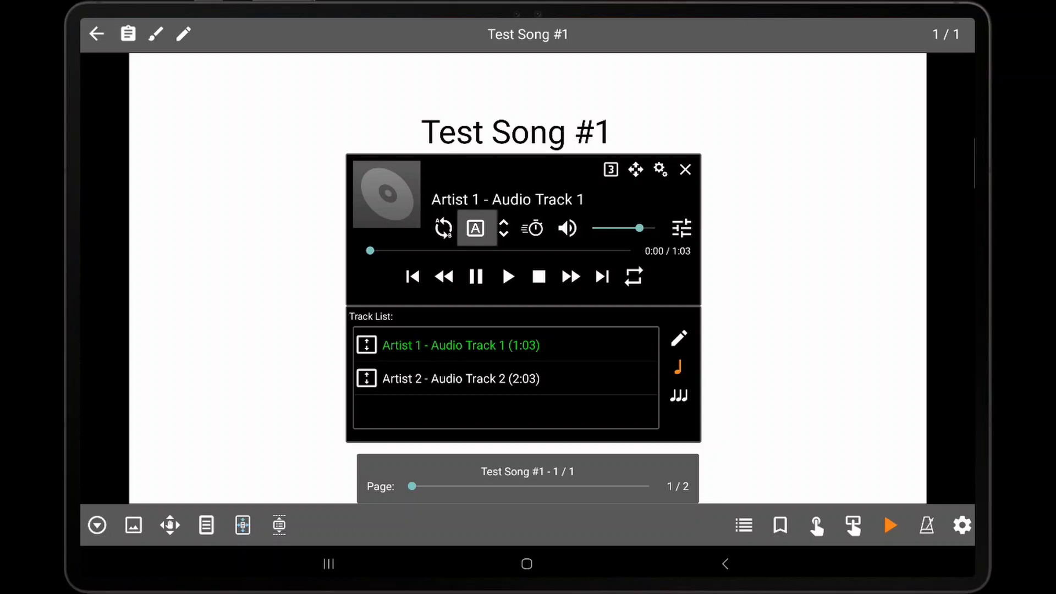
left_click(475, 228)
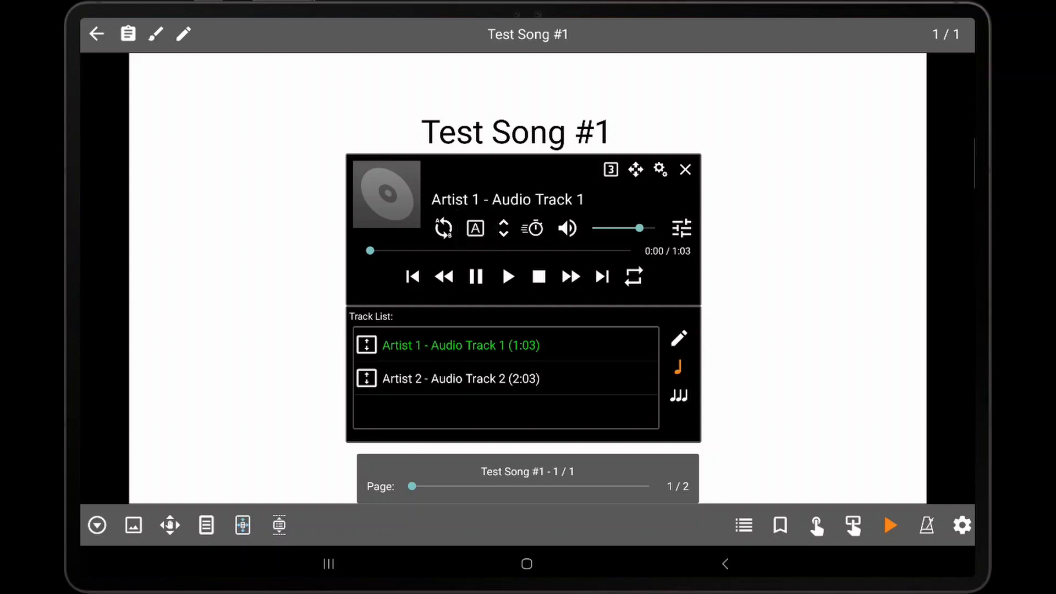
left_click(474, 228)
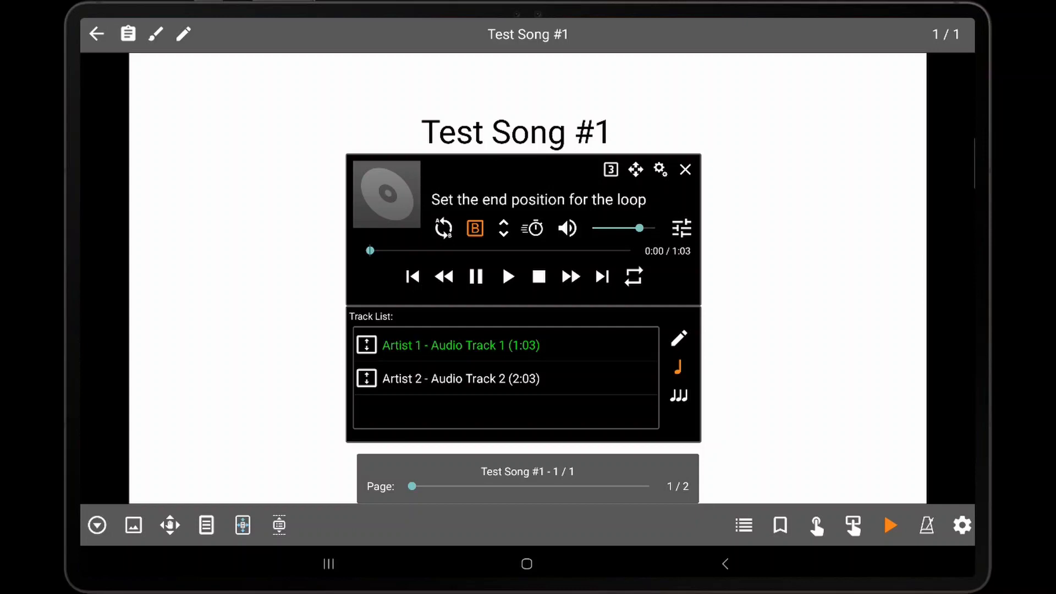
left_click(475, 229)
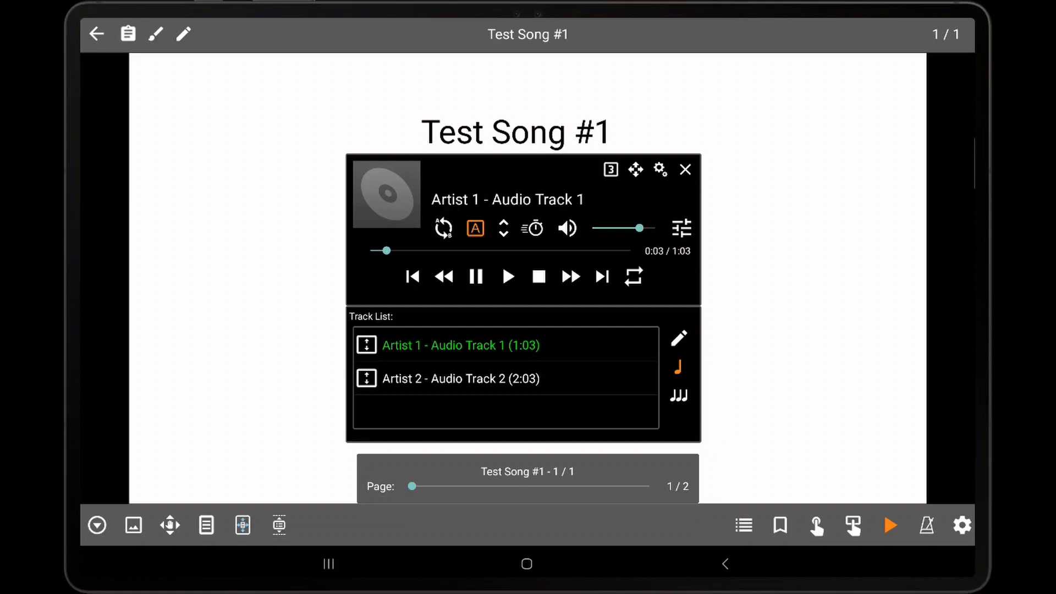
Set an A-B loop from about 0:03 to 0:10 with looping playback on.
left_click(474, 228)
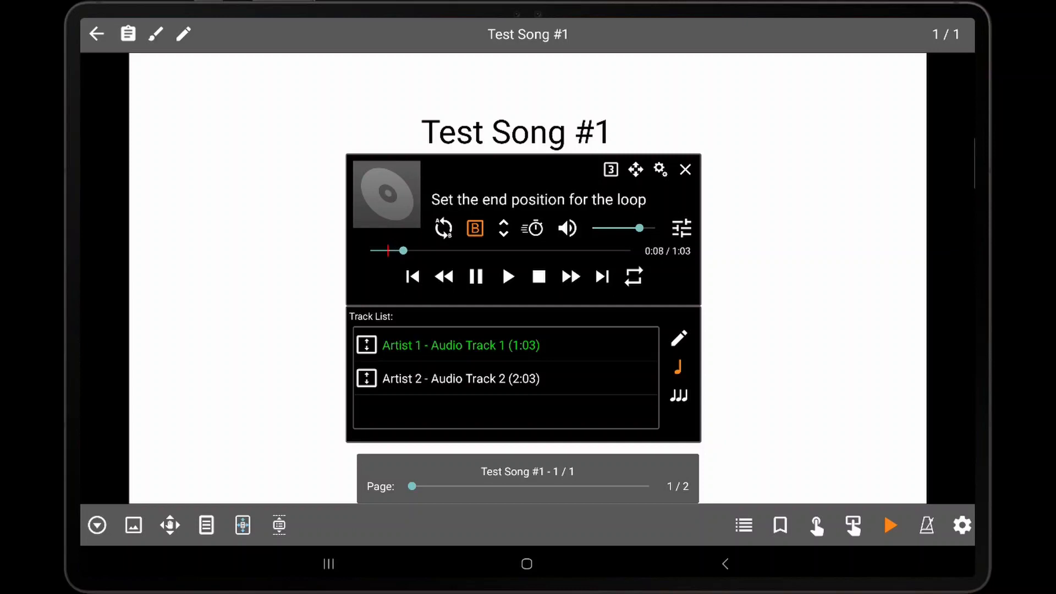
left_click(474, 228)
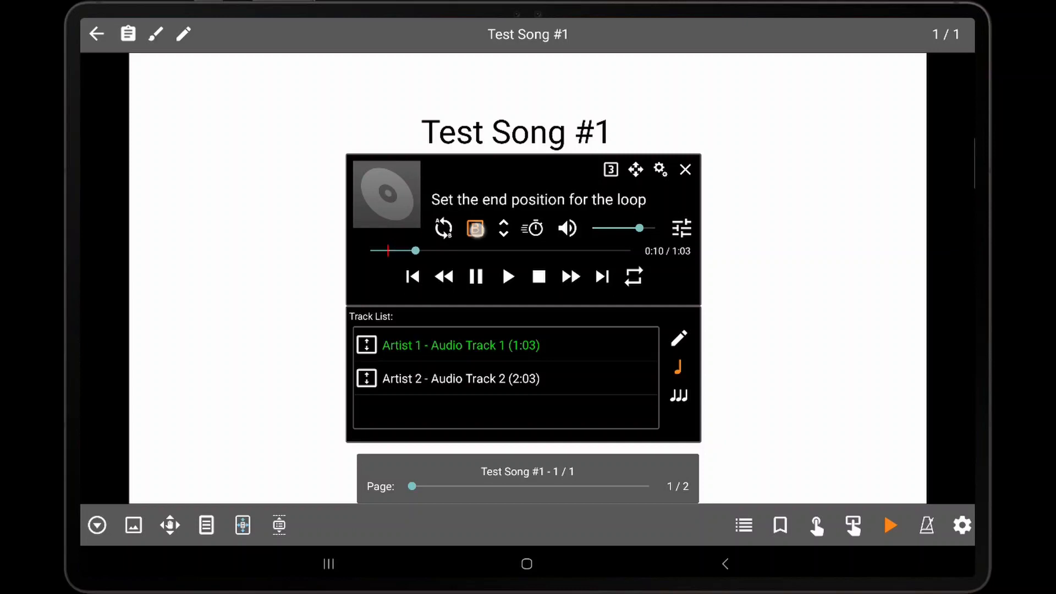
left_click(475, 229)
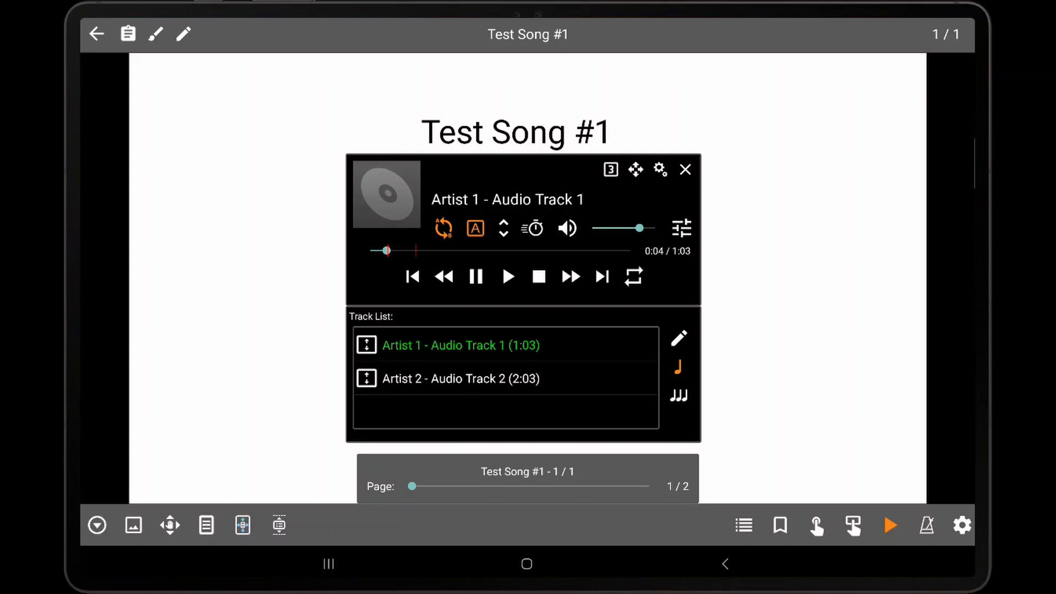
Choose a pitch shift amount of 12 and confirm it.
left_click(503, 228)
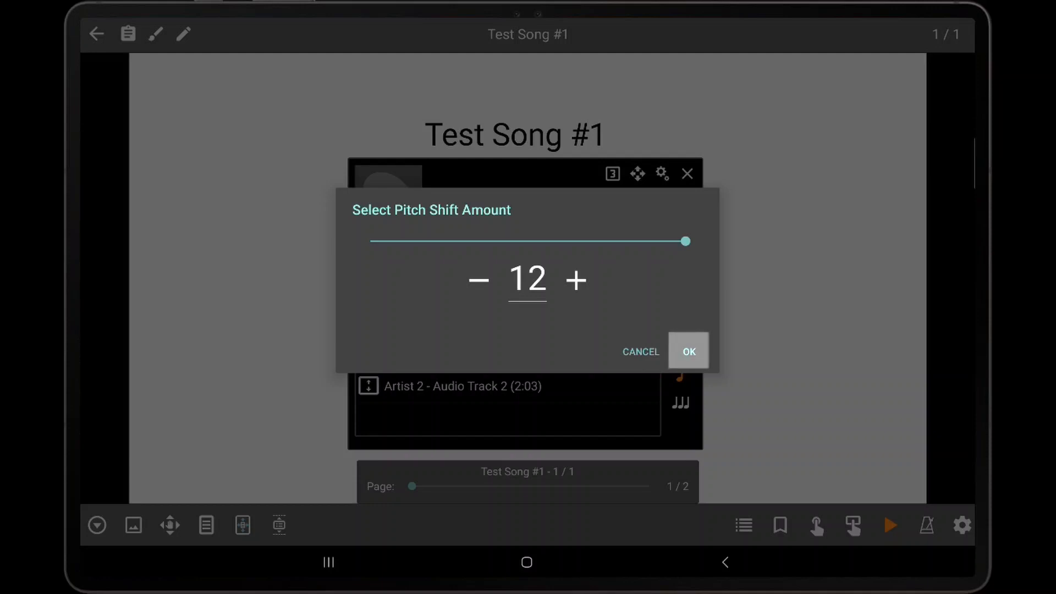
left_click(688, 351)
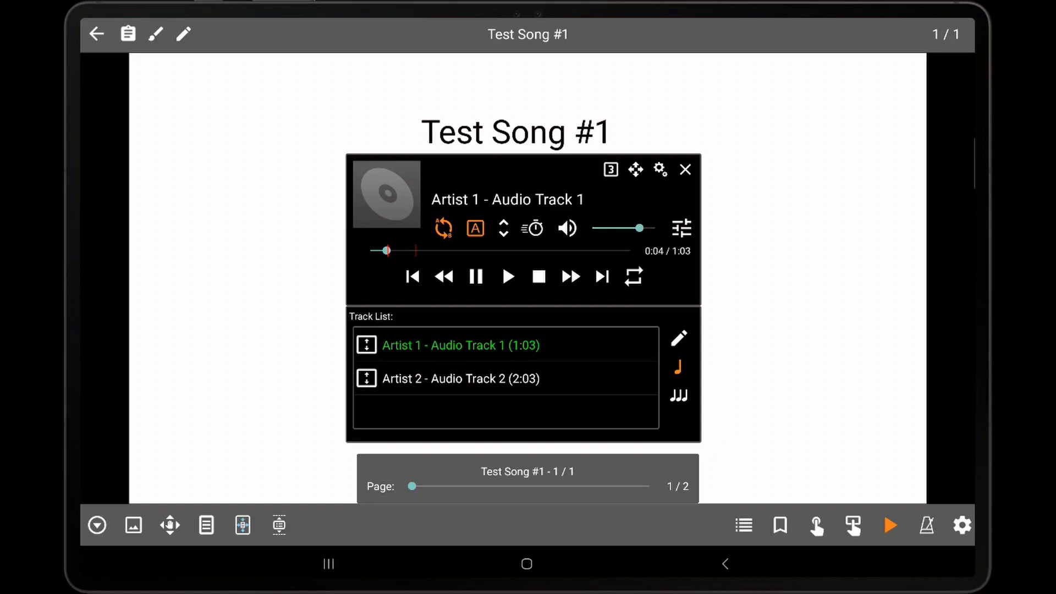
Raise the tempo speed to 1.23 and confirm it.
left_click(531, 228)
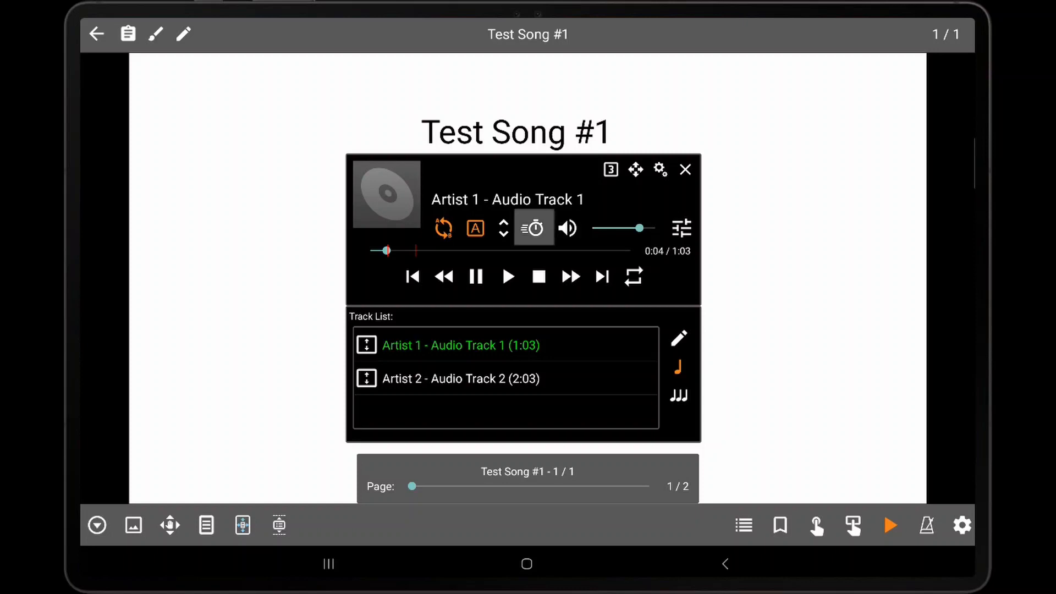
left_click(532, 227)
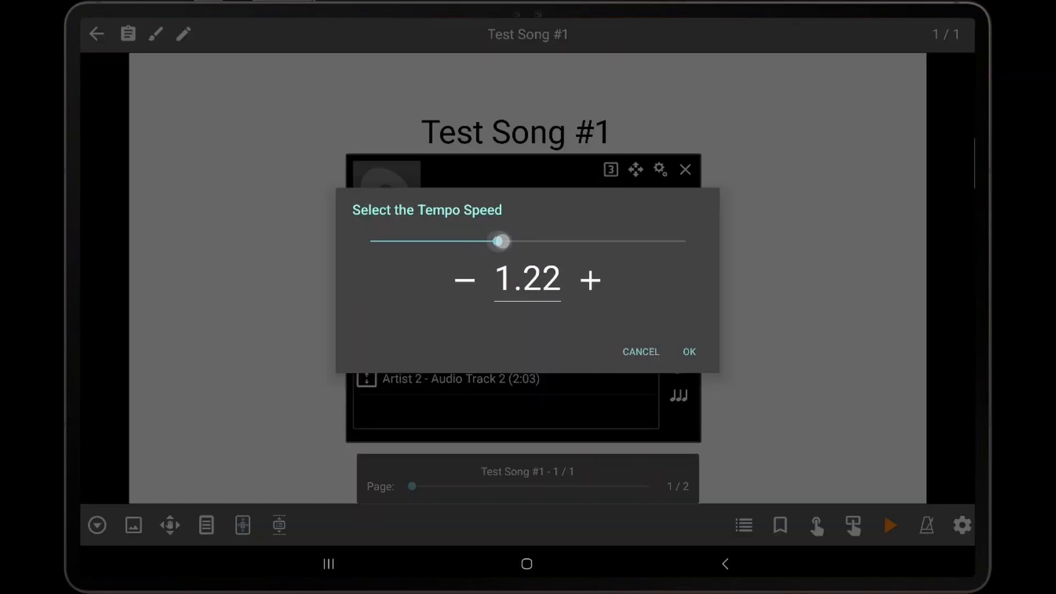
left_click(589, 280)
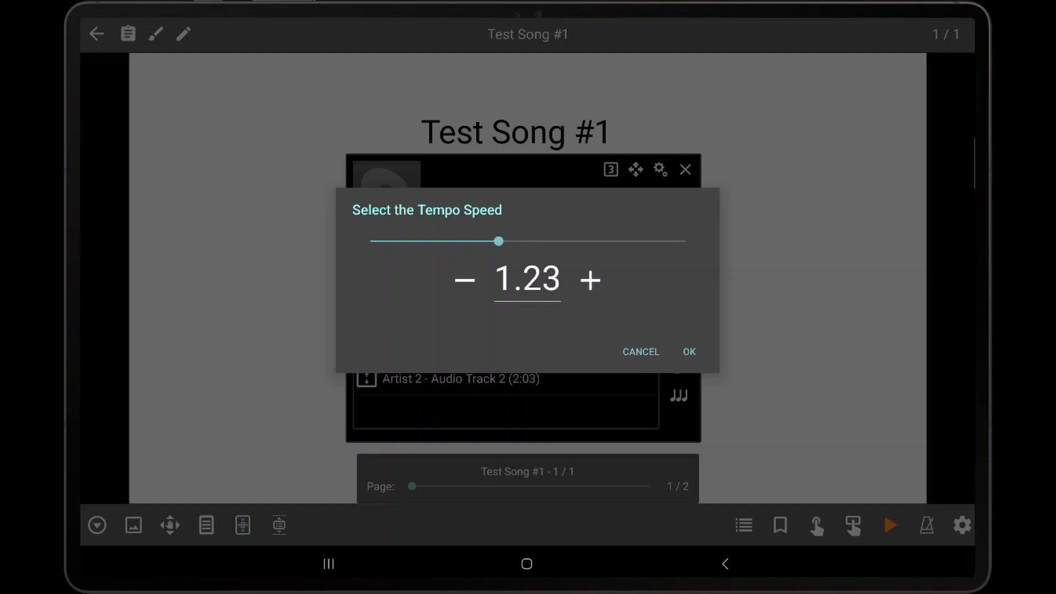
left_click(688, 351)
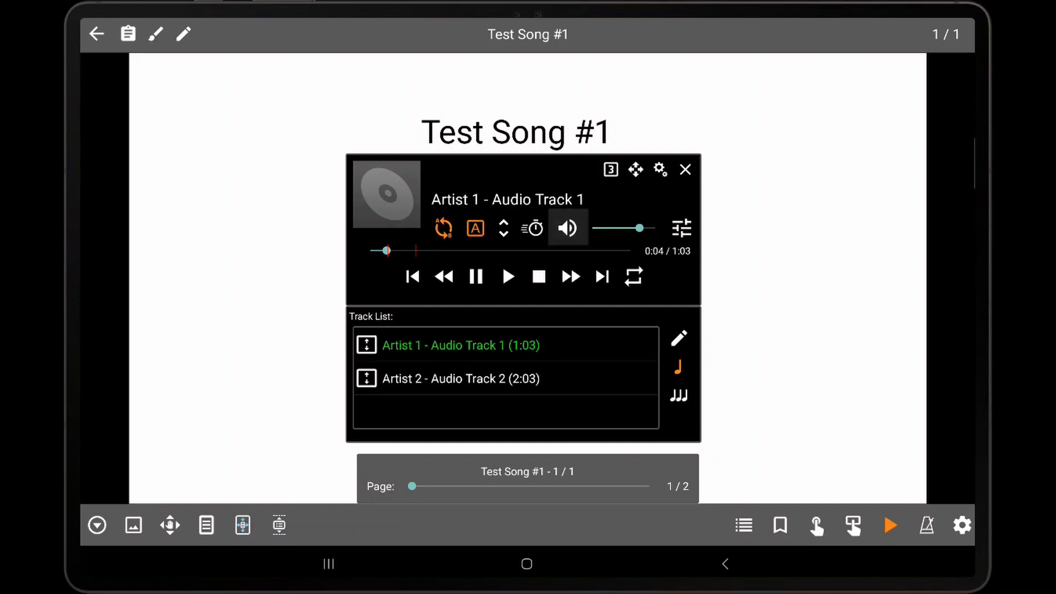
Mute the track's audio, then unmute it.
left_click(568, 228)
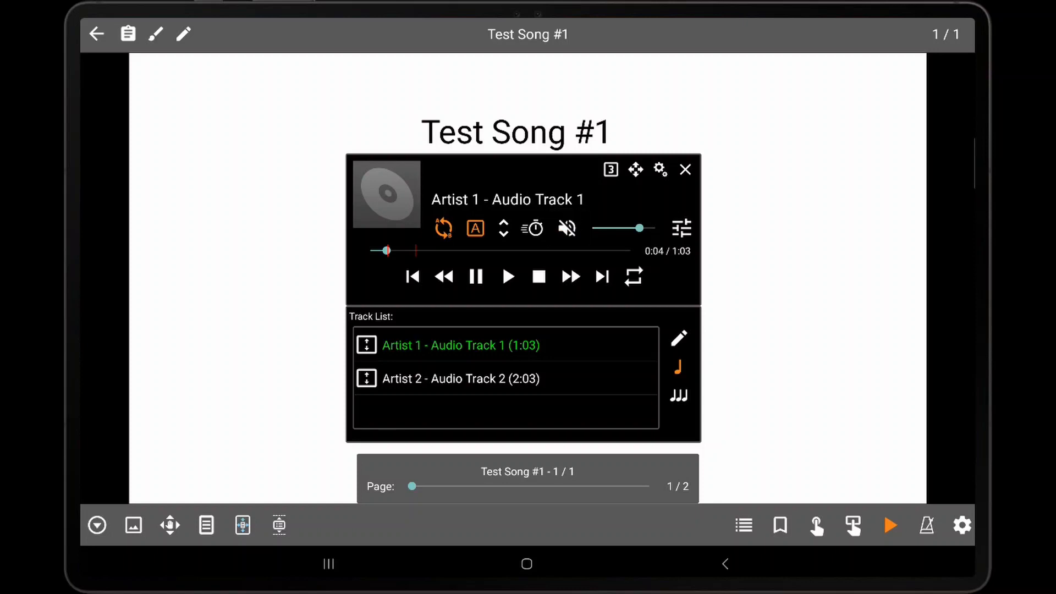
left_click(566, 229)
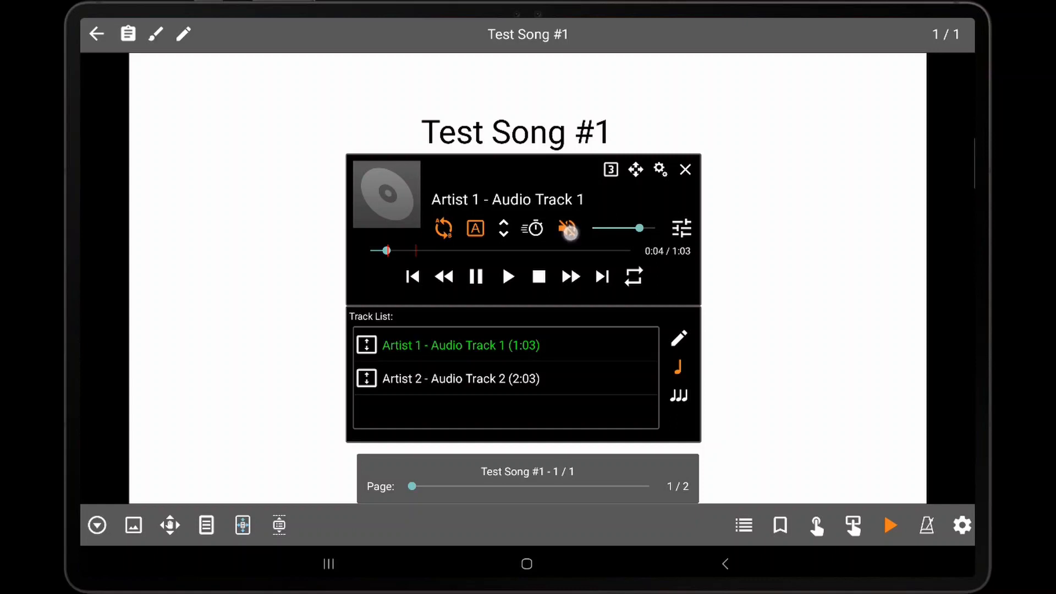
View the L/R balance and mono output options, dismiss them, and close the audio player.
left_click(567, 228)
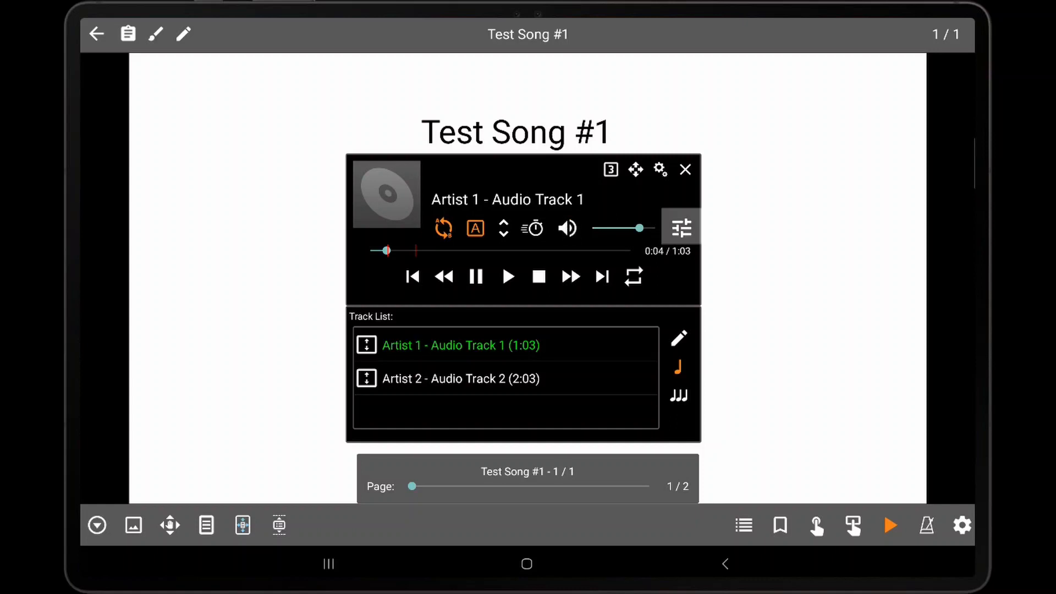
left_click(681, 228)
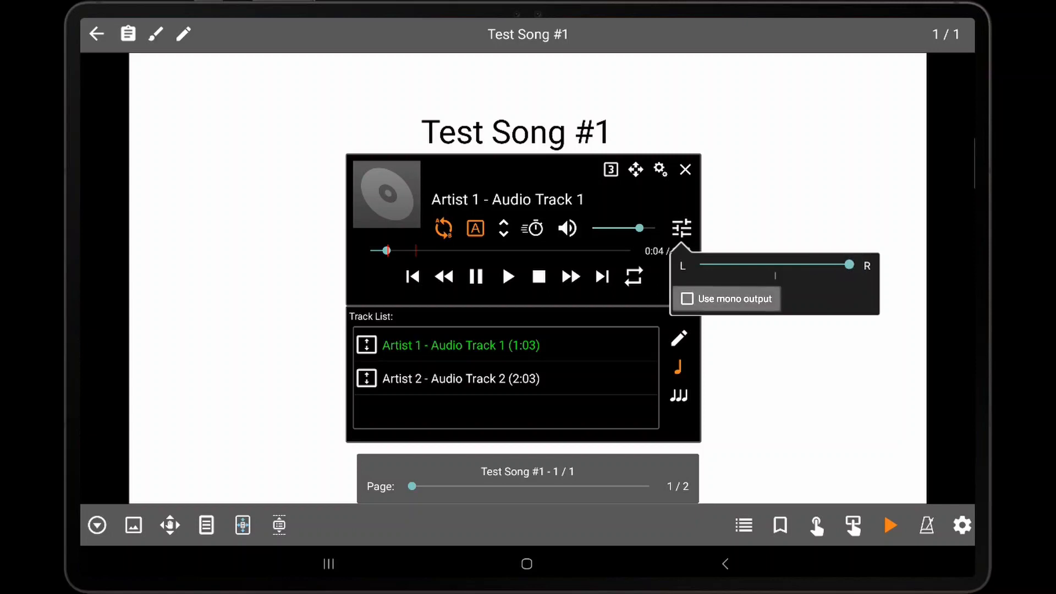
left_click(686, 298)
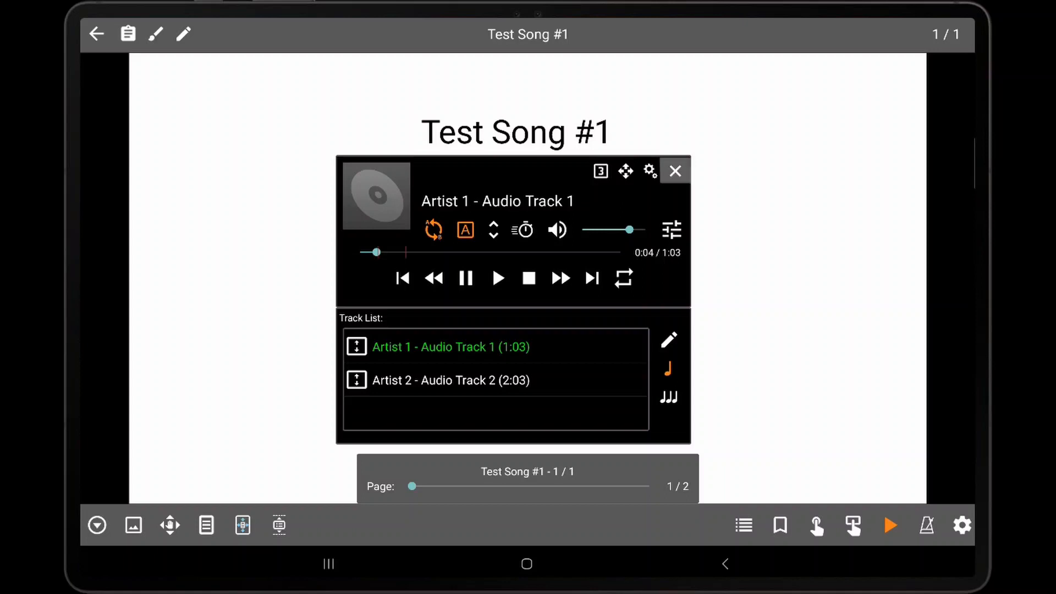
left_click(674, 169)
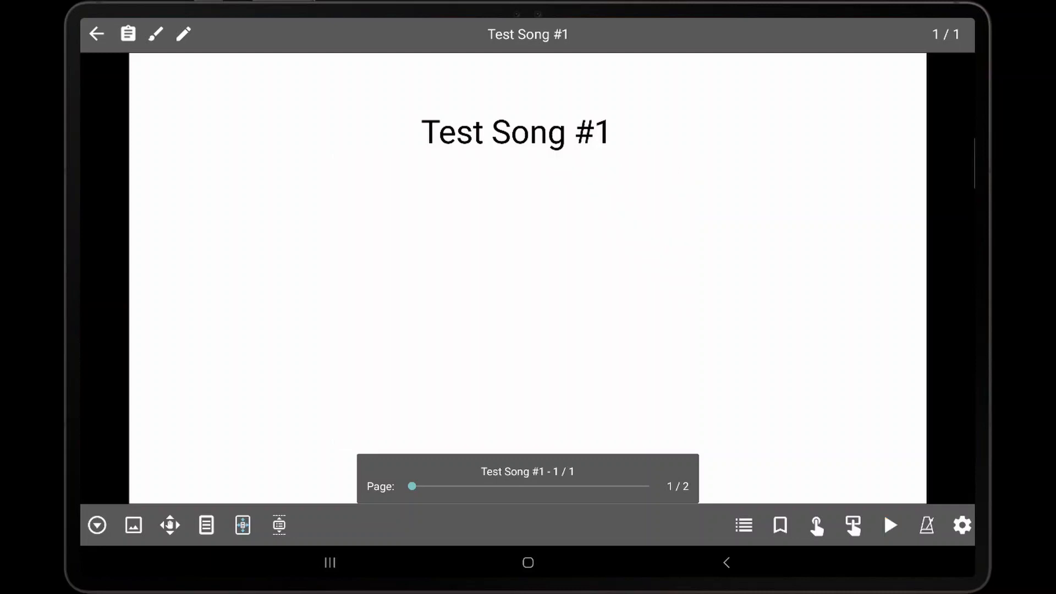
Reopen the audio player from the bottom toolbar's play button popup.
left_click(889, 525)
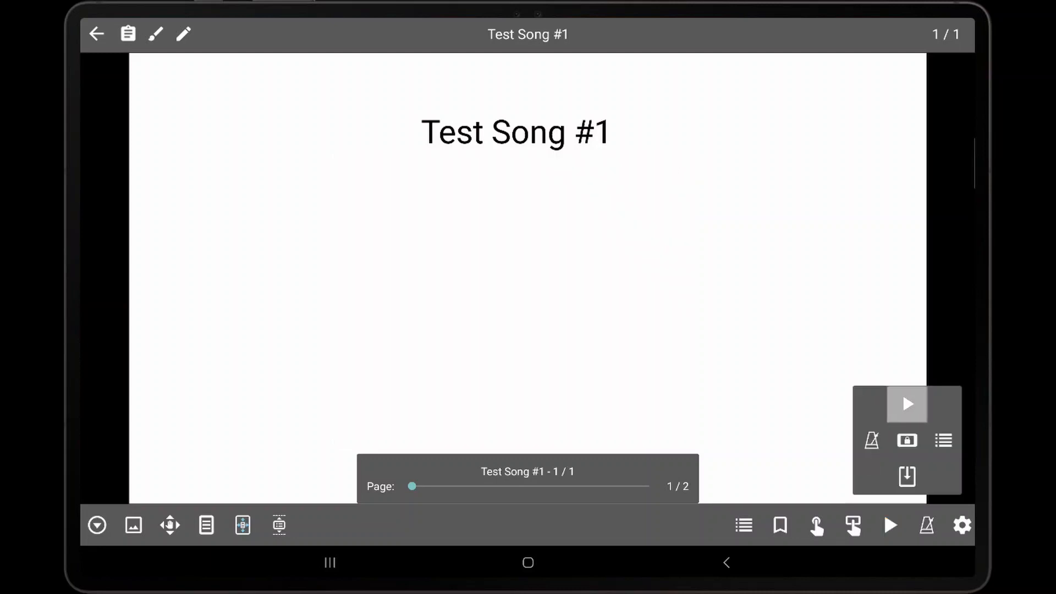
left_click(905, 404)
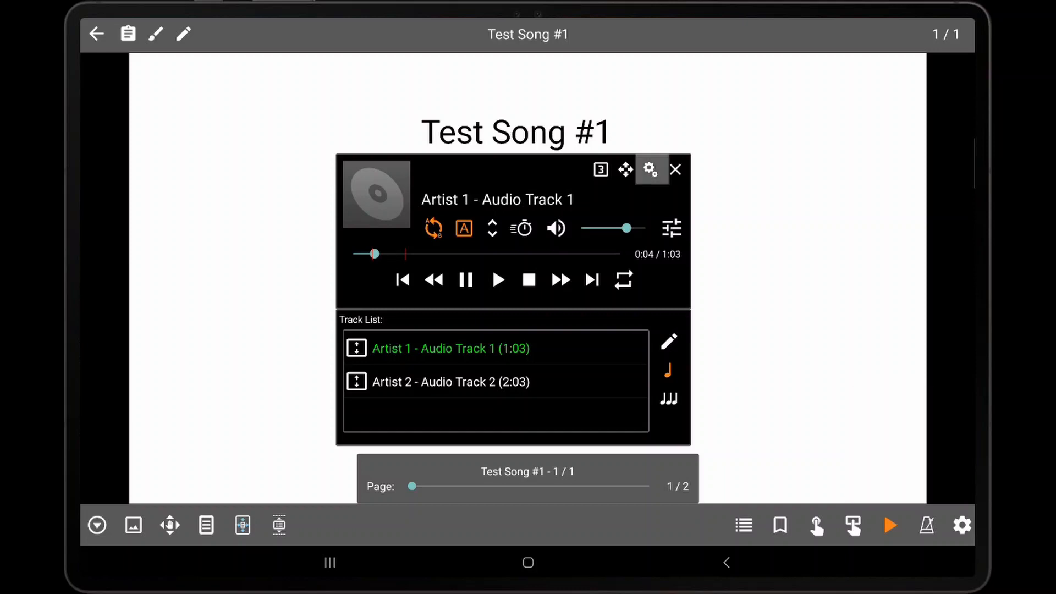
Set Fade Out to After 5 Seconds without fading completely, Transparency 50%, and save.
left_click(648, 168)
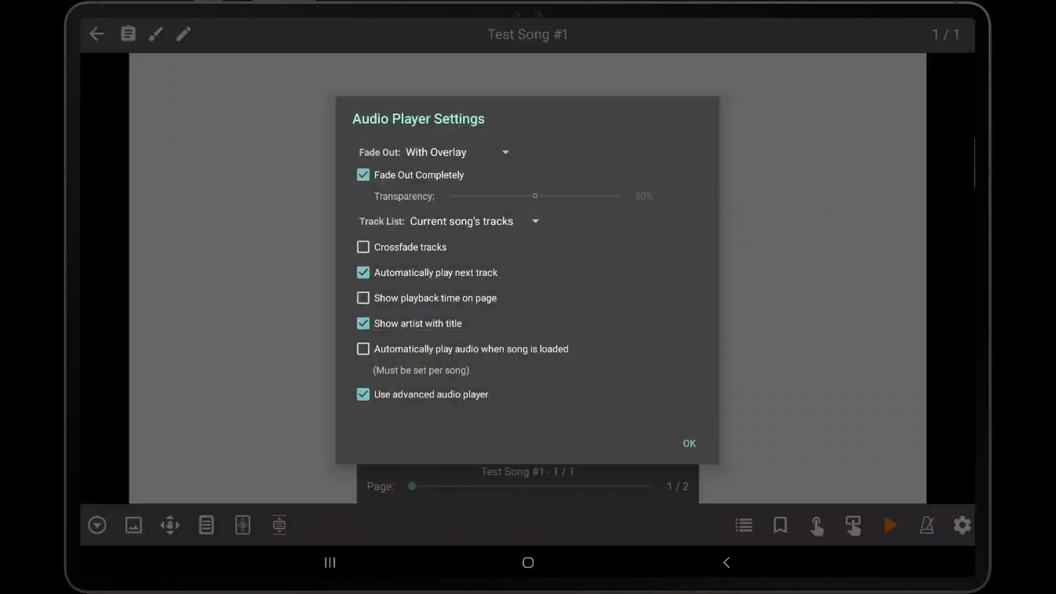
left_click(436, 152)
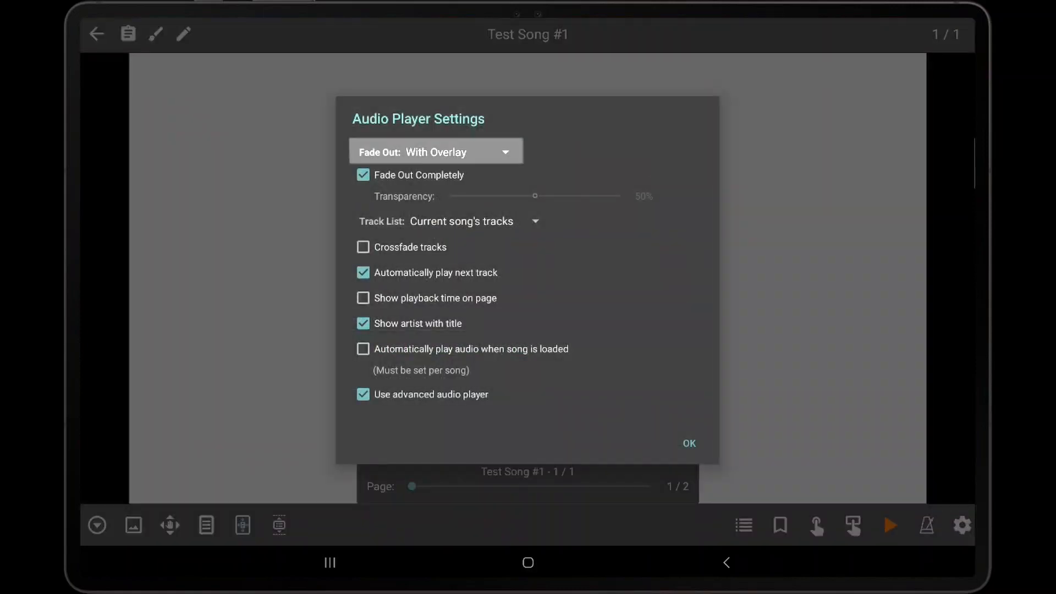
left_click(435, 151)
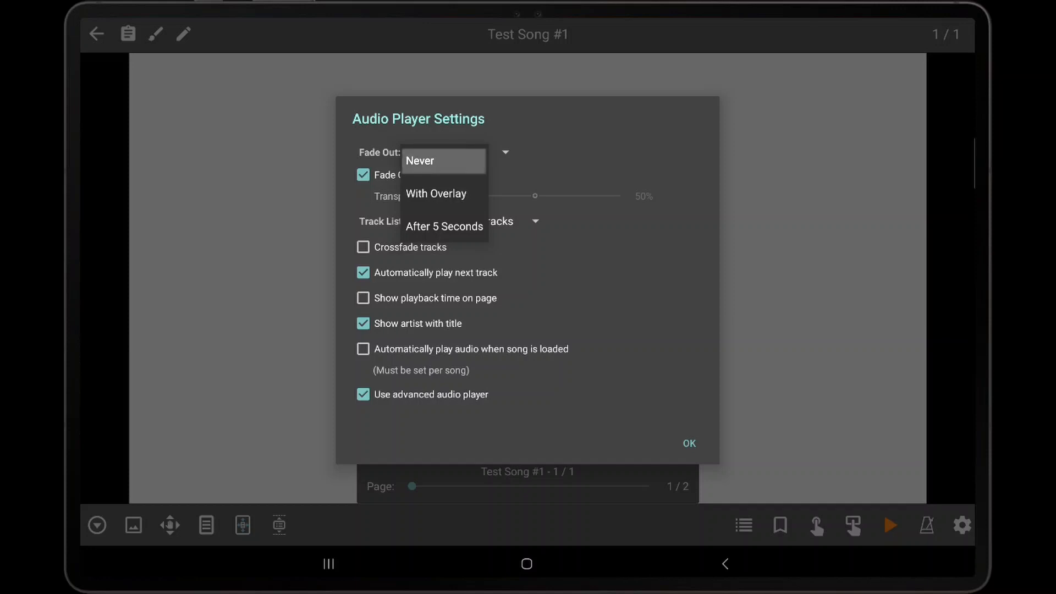
mouse_move(443, 194)
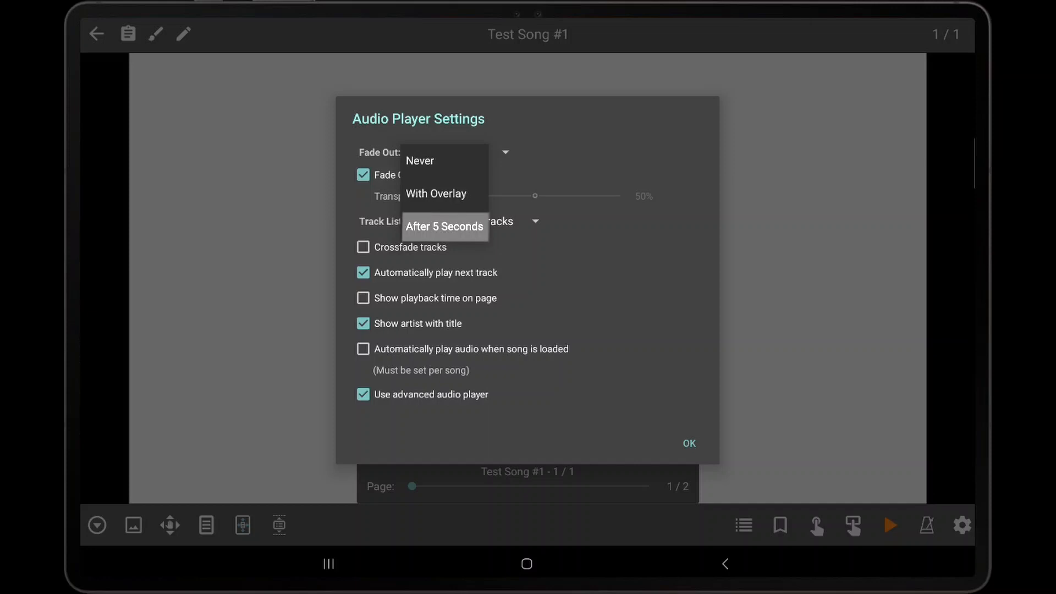
mouse_move(445, 227)
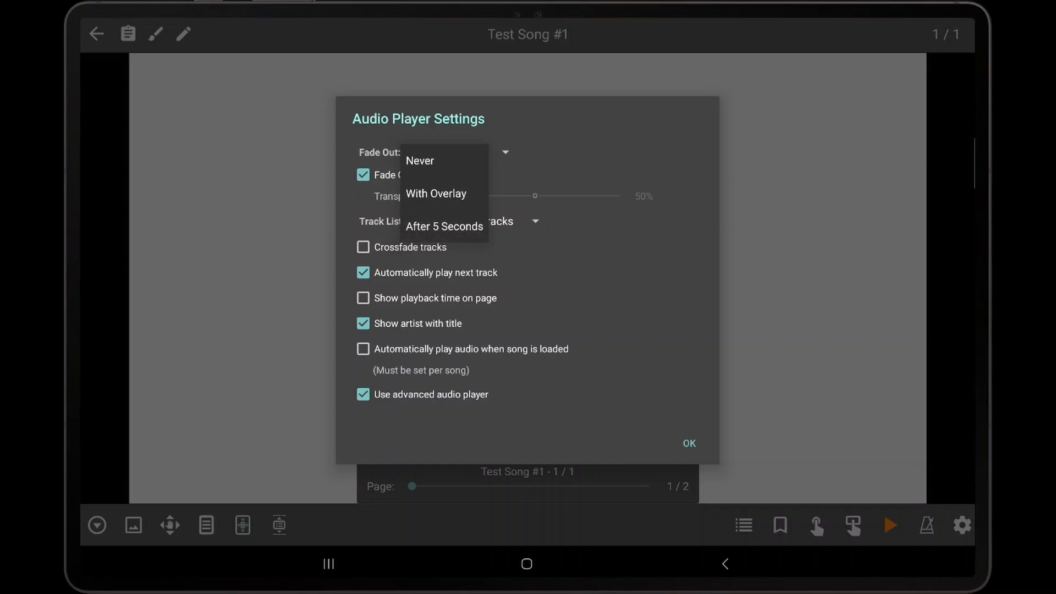
left_click(435, 193)
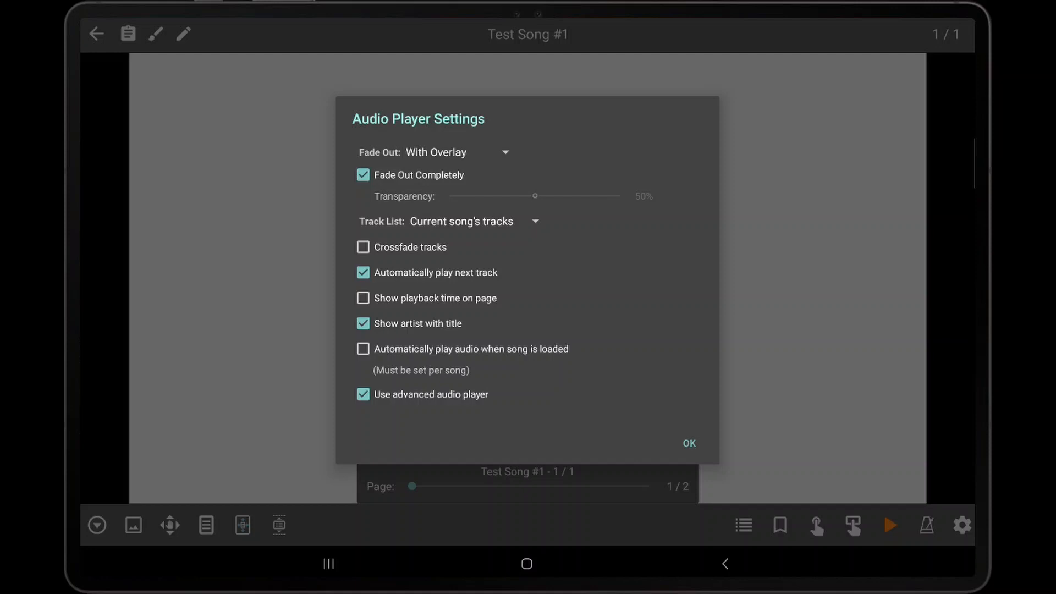
mouse_move(418, 175)
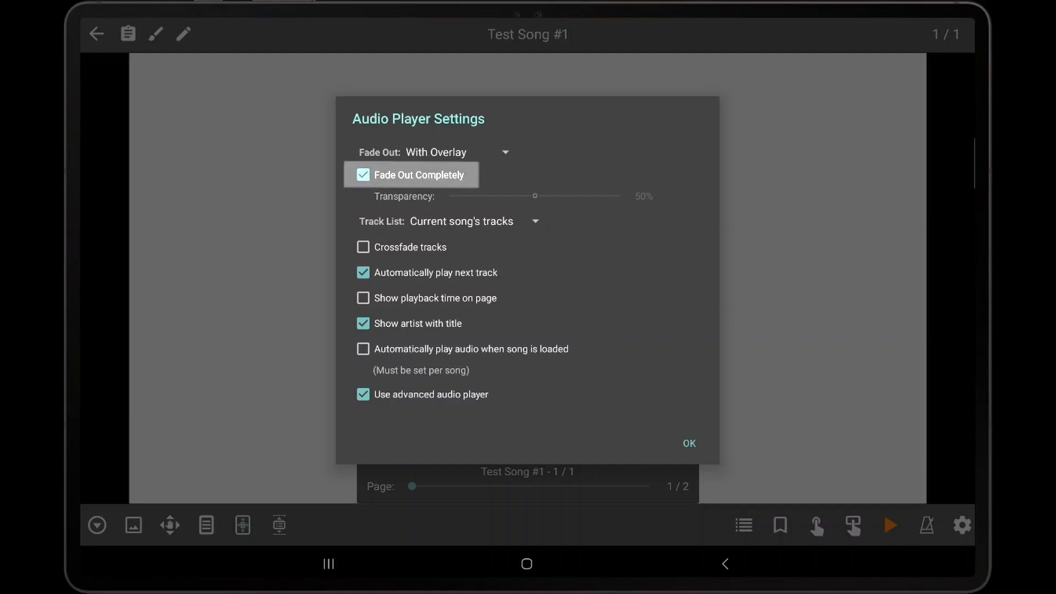
left_click(363, 175)
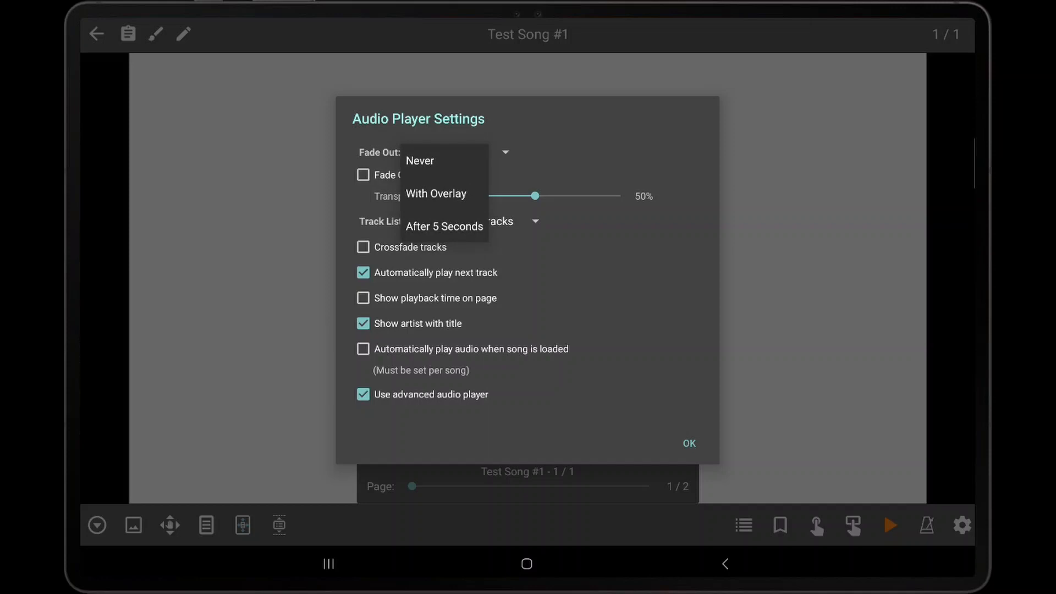
left_click(443, 226)
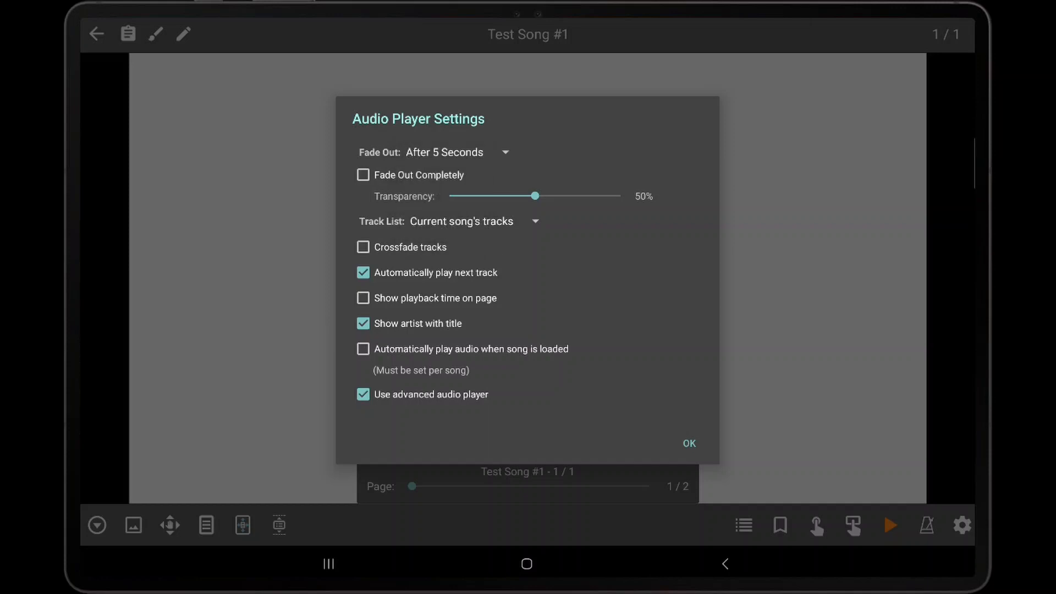
left_click(689, 443)
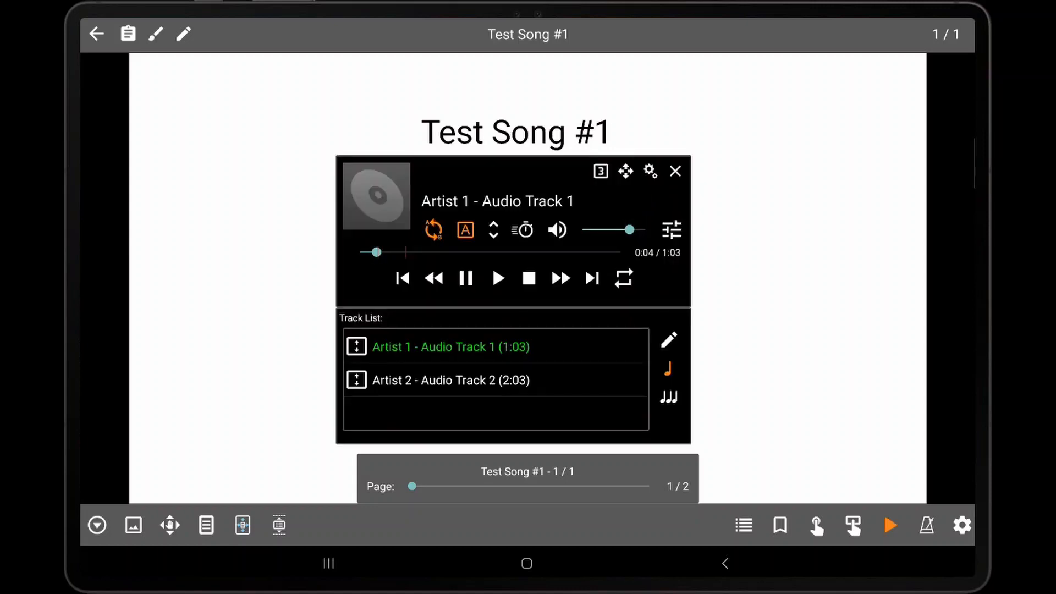
Wait for the untouched player to fade to 50% transparency over the song page.
left_click(889, 524)
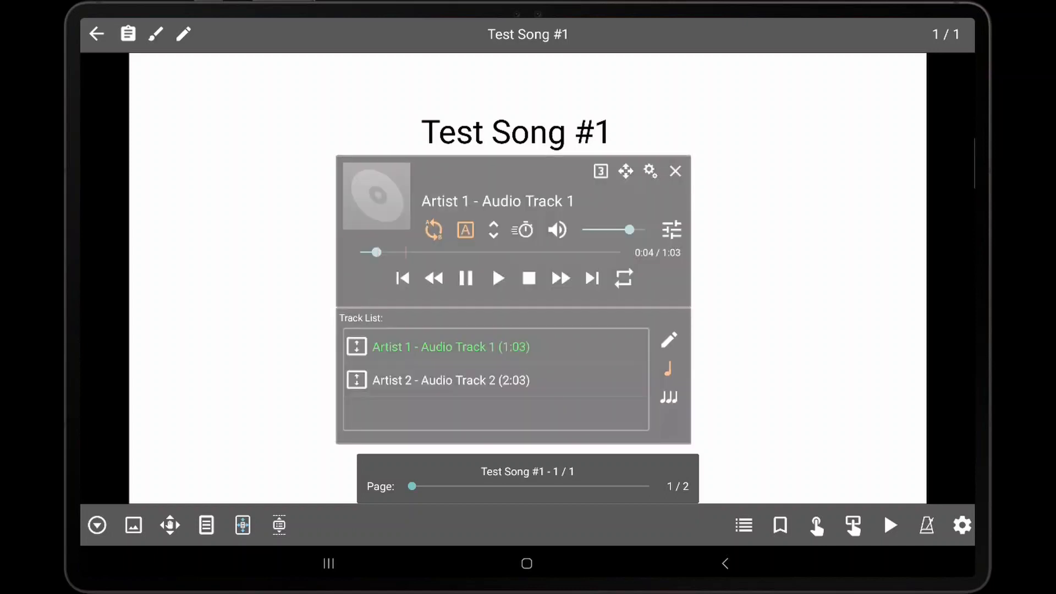
Keep Track List on Current song's tracks and enable Crossfade tracks and playback time on page.
left_click(649, 171)
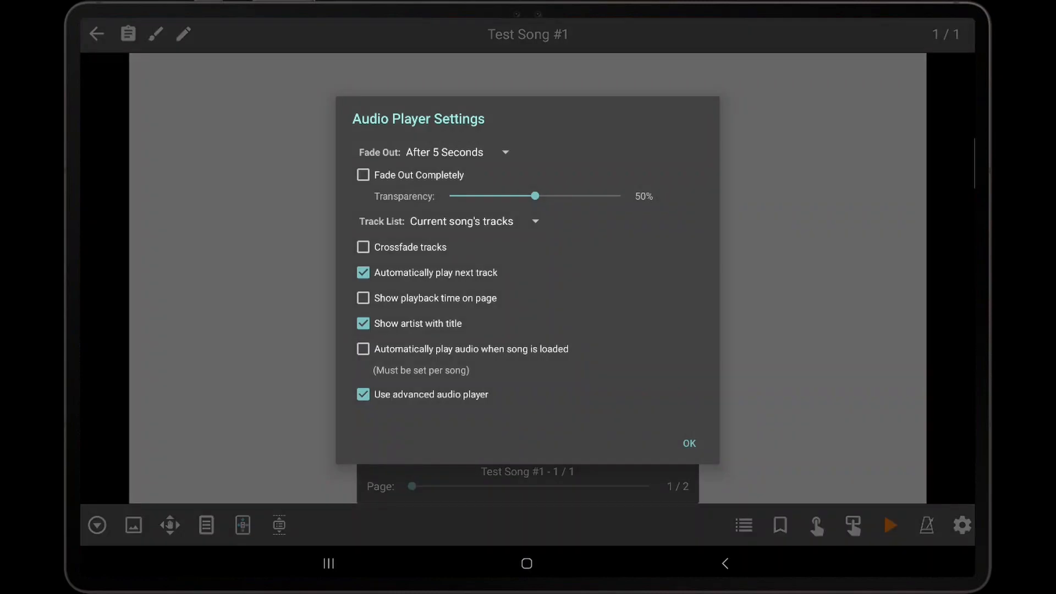
left_click(447, 221)
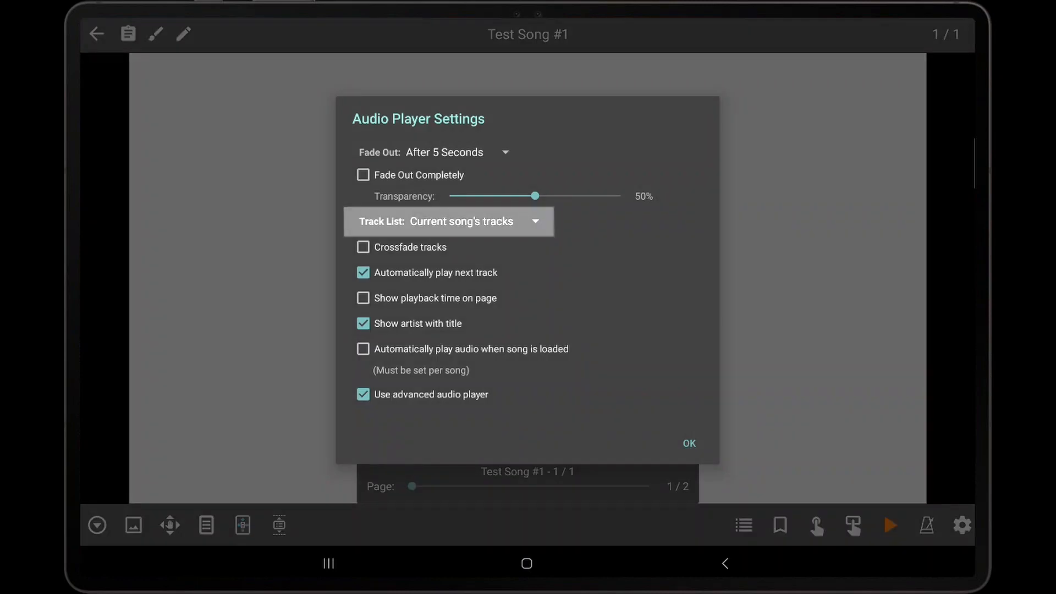
left_click(447, 221)
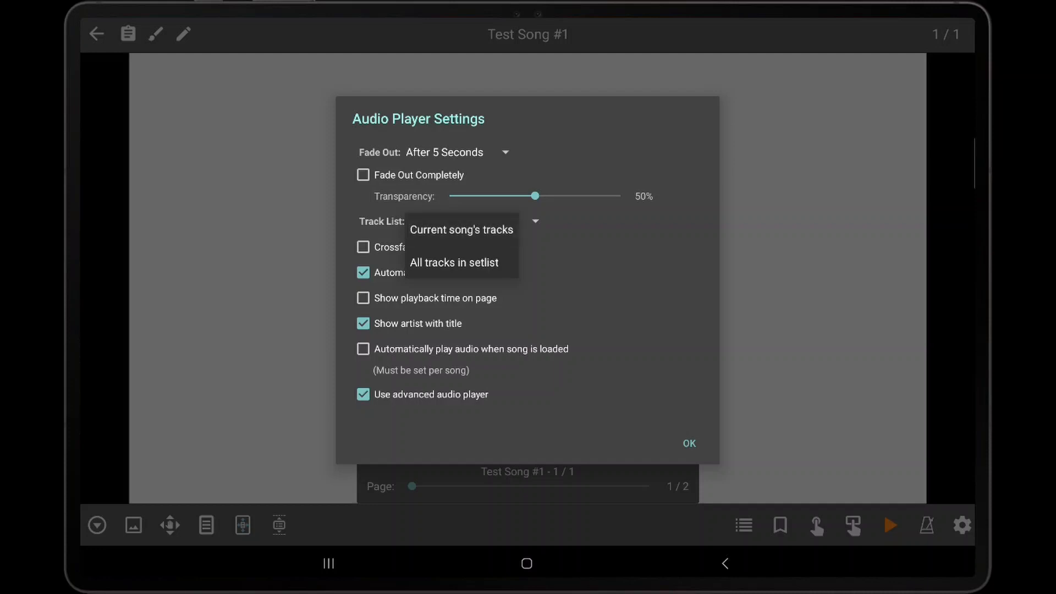
mouse_move(454, 262)
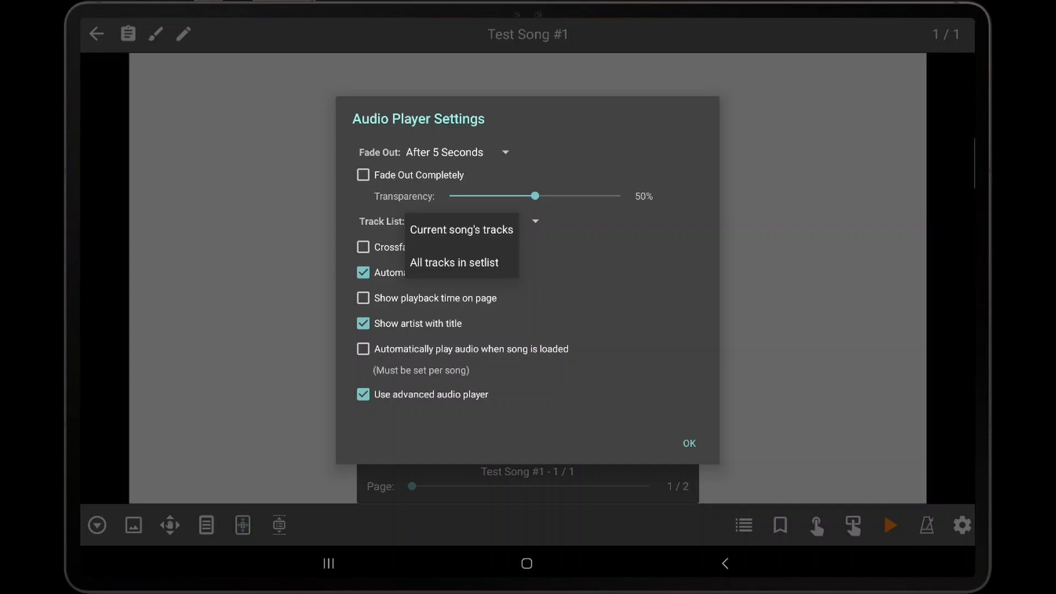
left_click(461, 229)
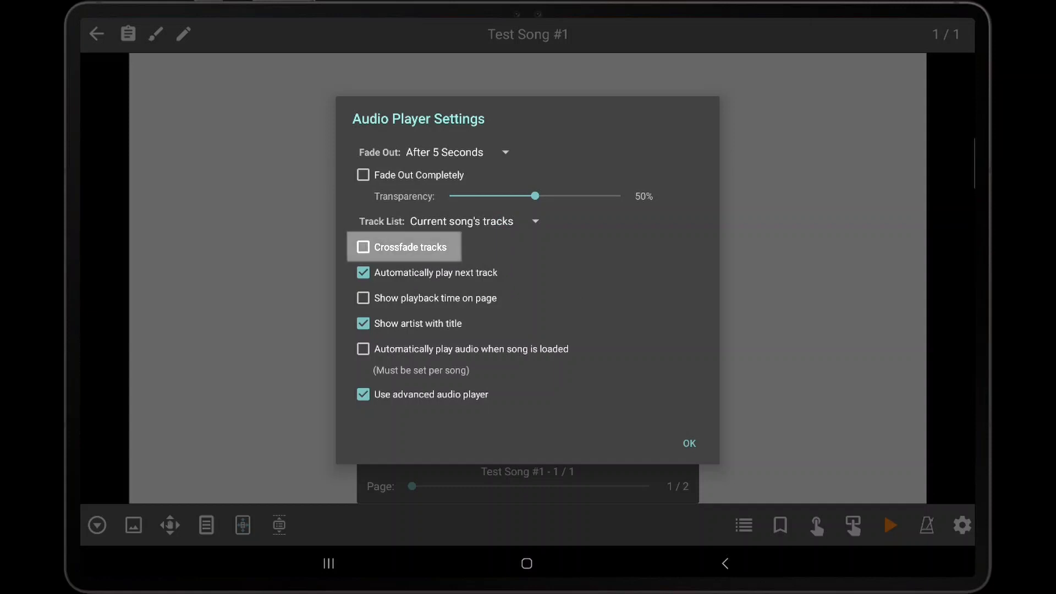
left_click(363, 246)
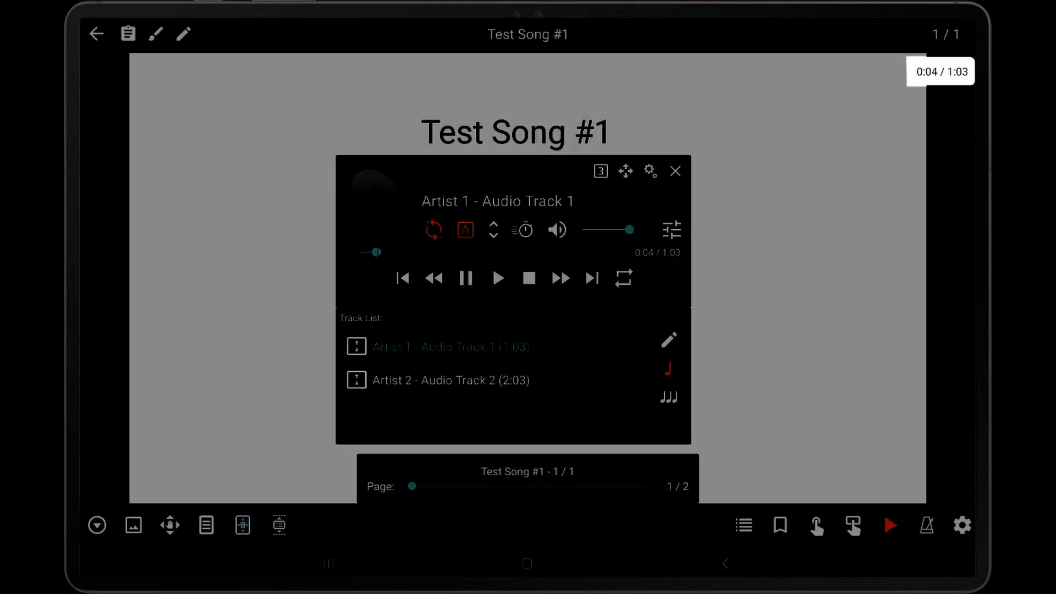
Review the checked audio player options and confirm them, leaving the 0:04 / 1:03 playback time on the page.
left_click(649, 170)
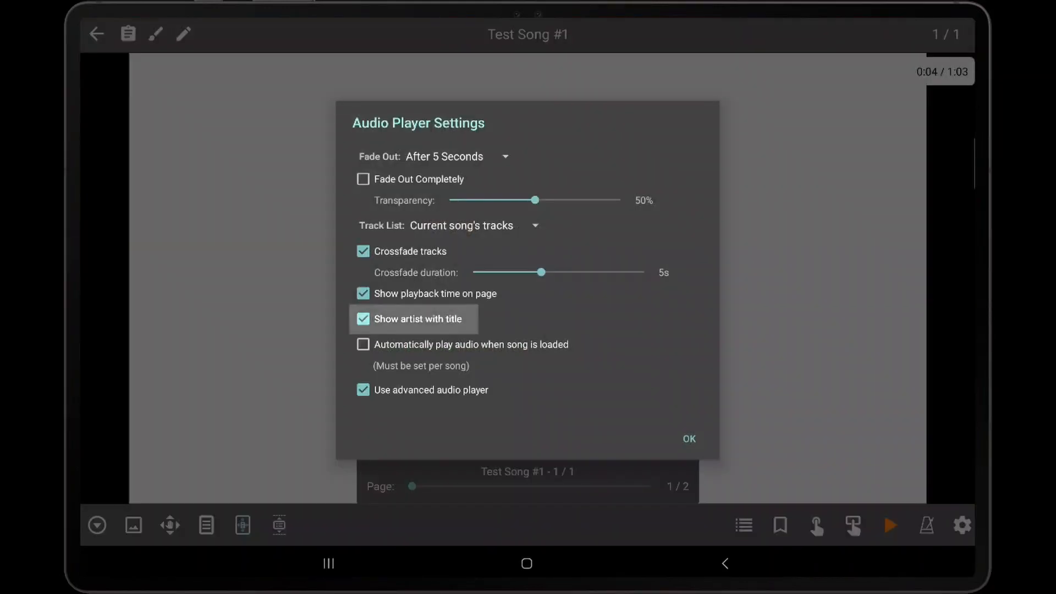
mouse_move(414, 319)
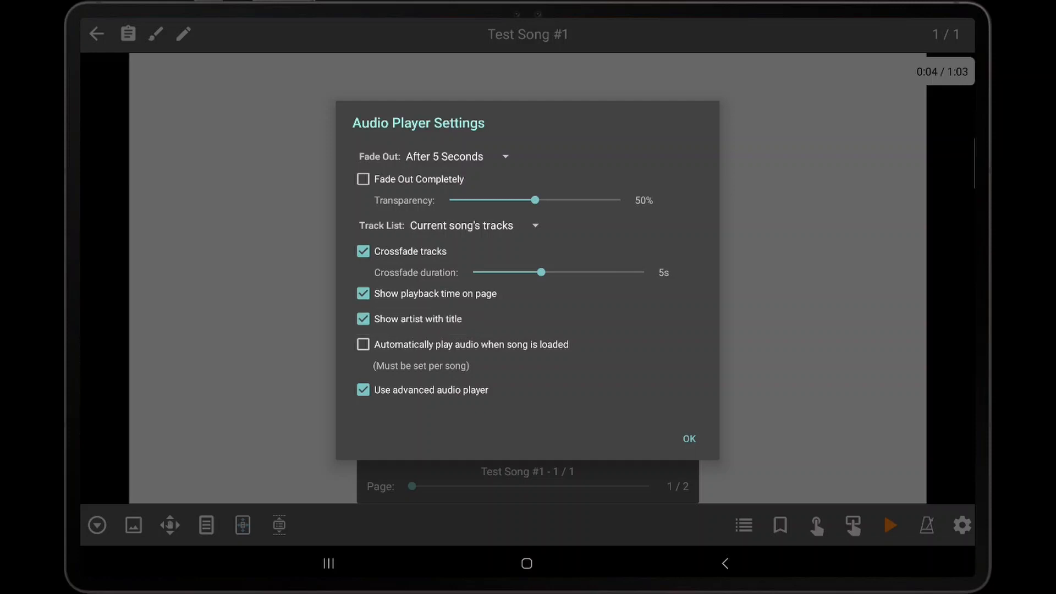
left_click(466, 344)
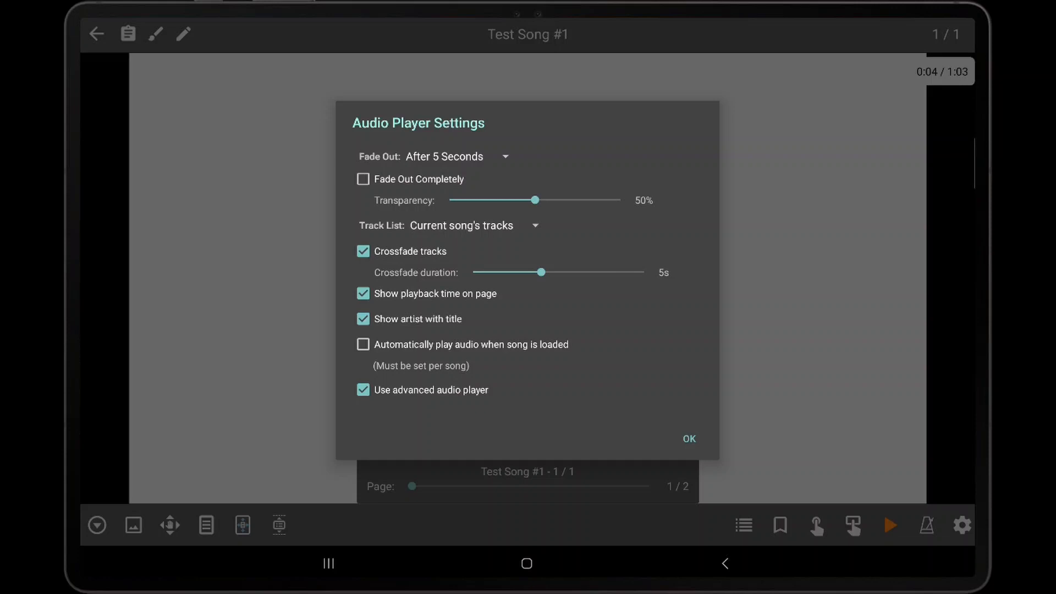
left_click(688, 439)
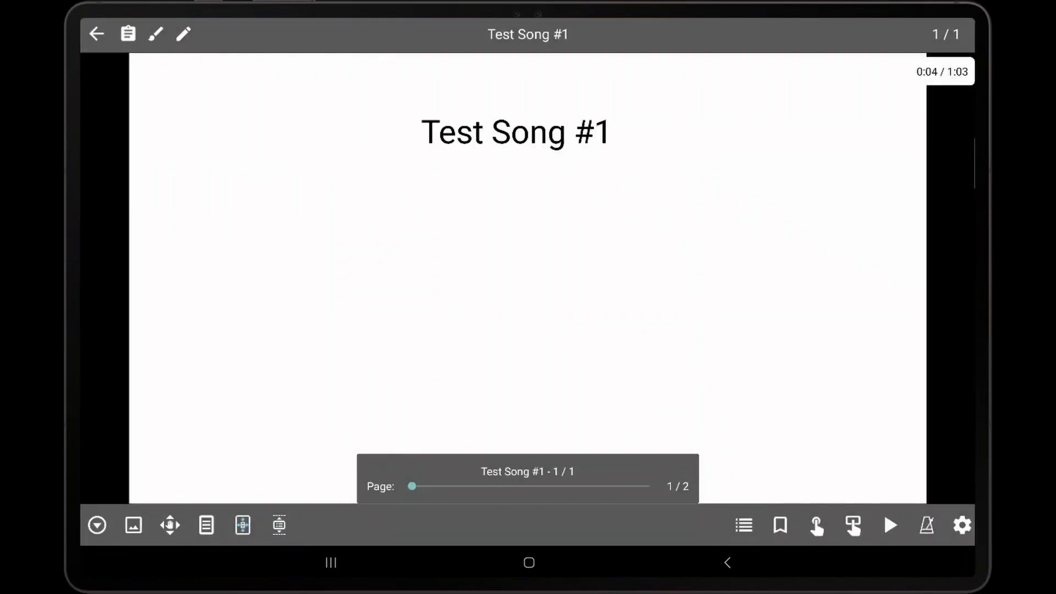
Start Test Song #1's audio from the quick playback panel, let it reach about 0:06, then pause it.
left_click(888, 526)
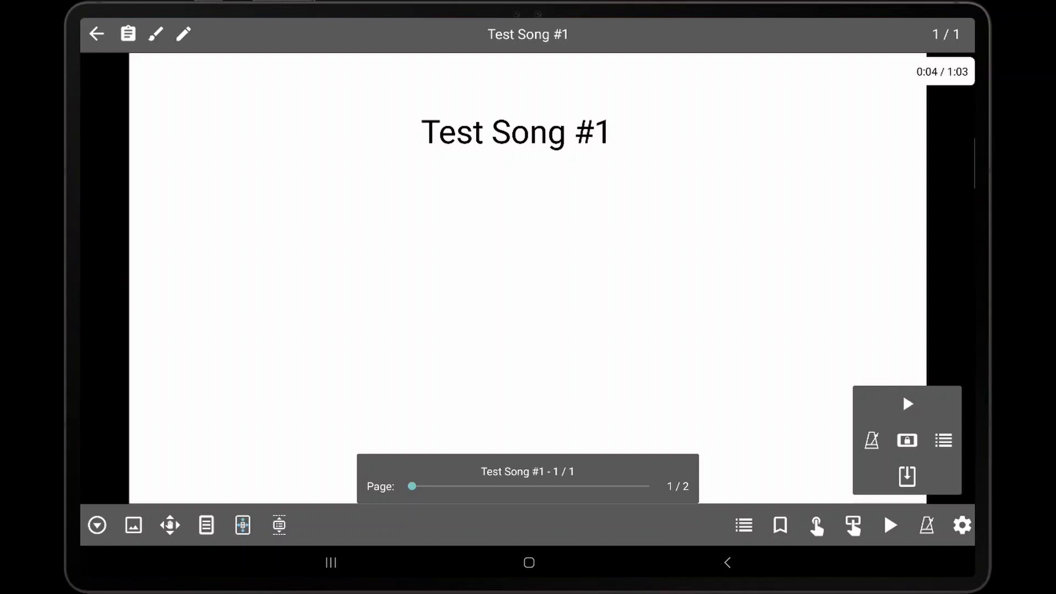
left_click(907, 403)
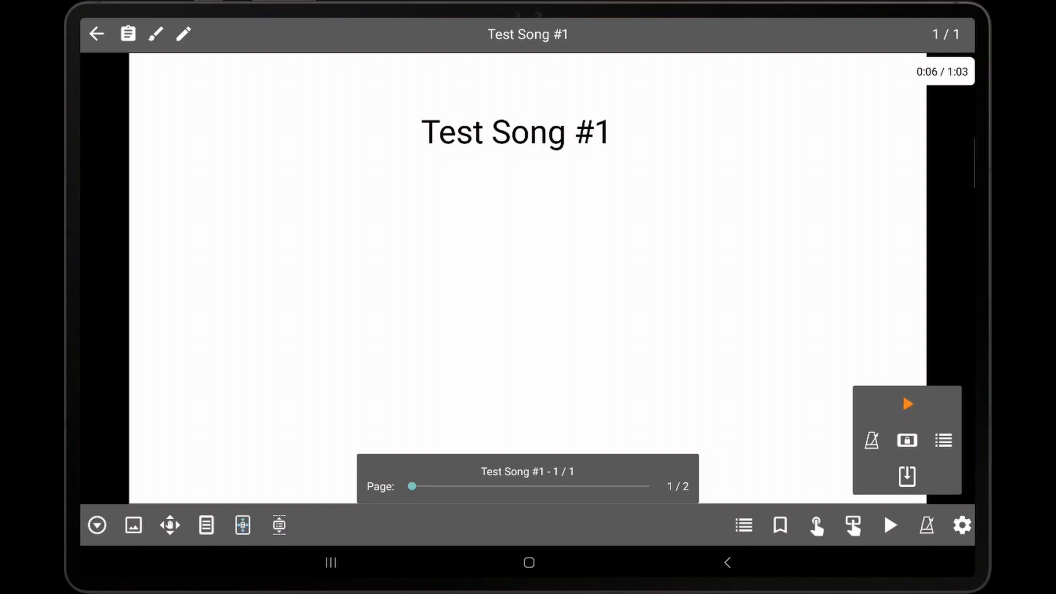
left_click(906, 404)
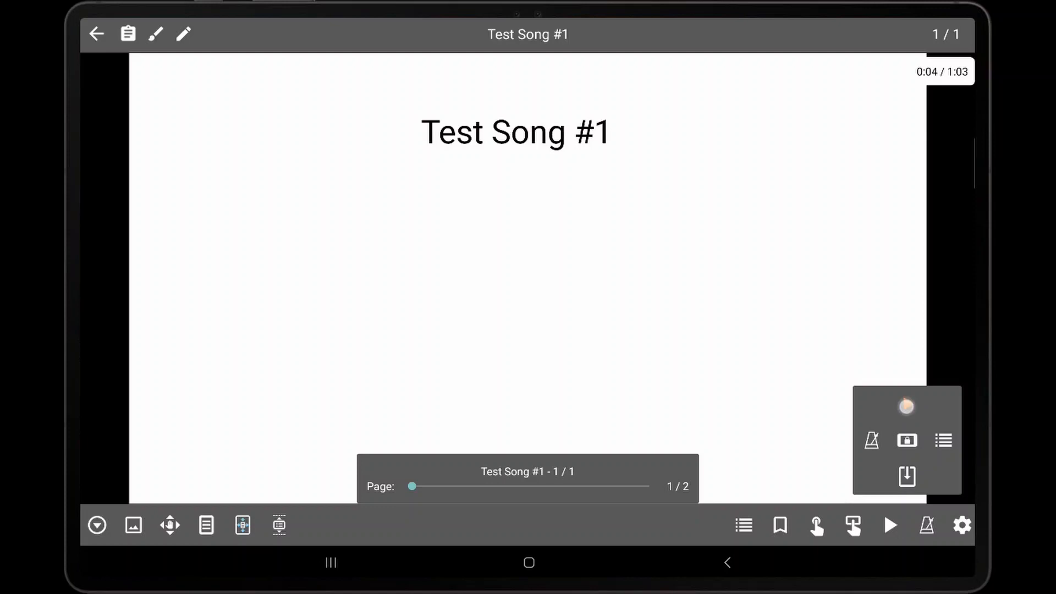